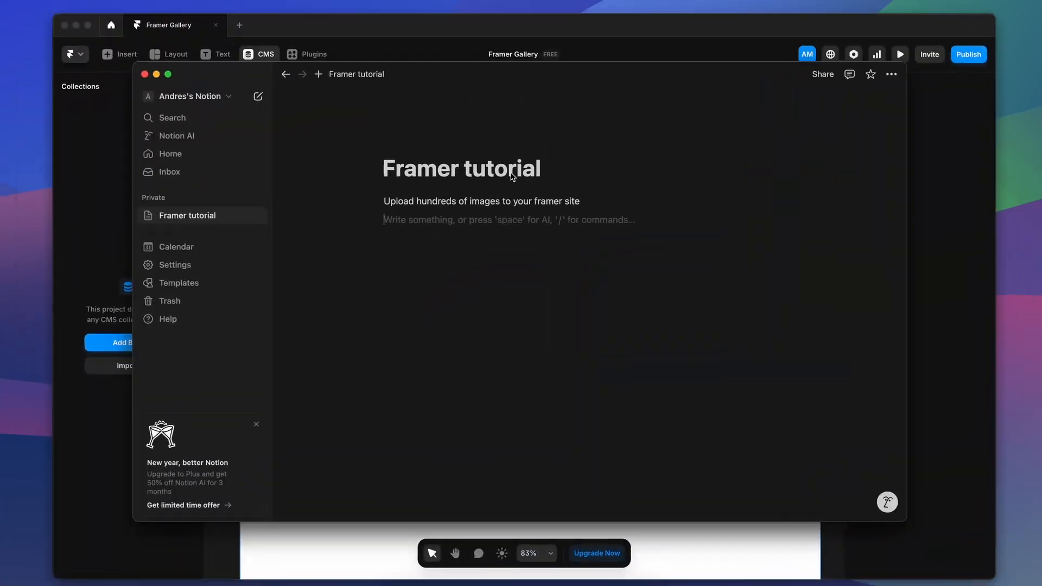
mouse_move(453, 254)
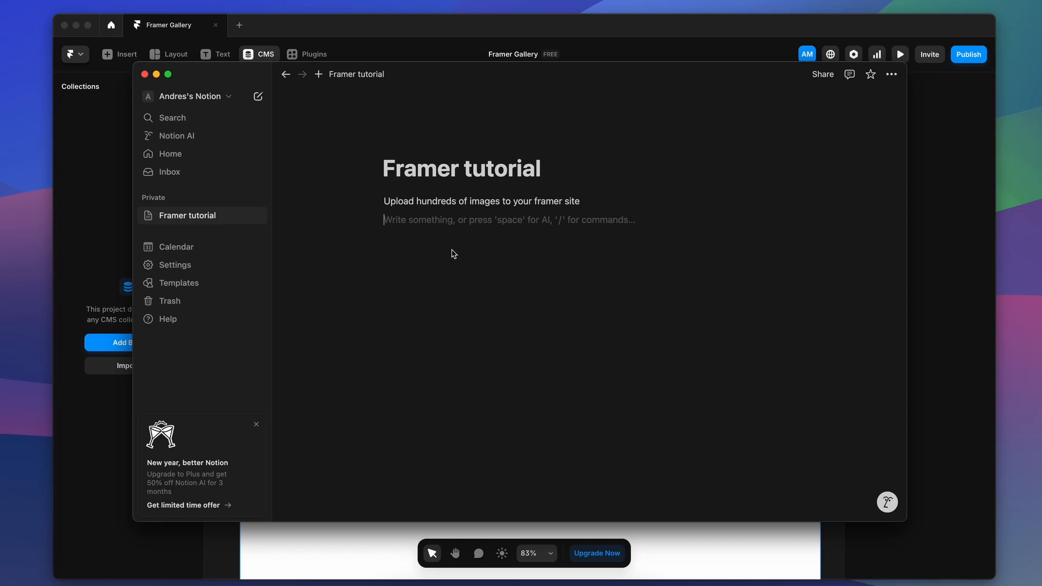
- Insert a full-page database on the Framer tutorial page using the /data command
text(/)
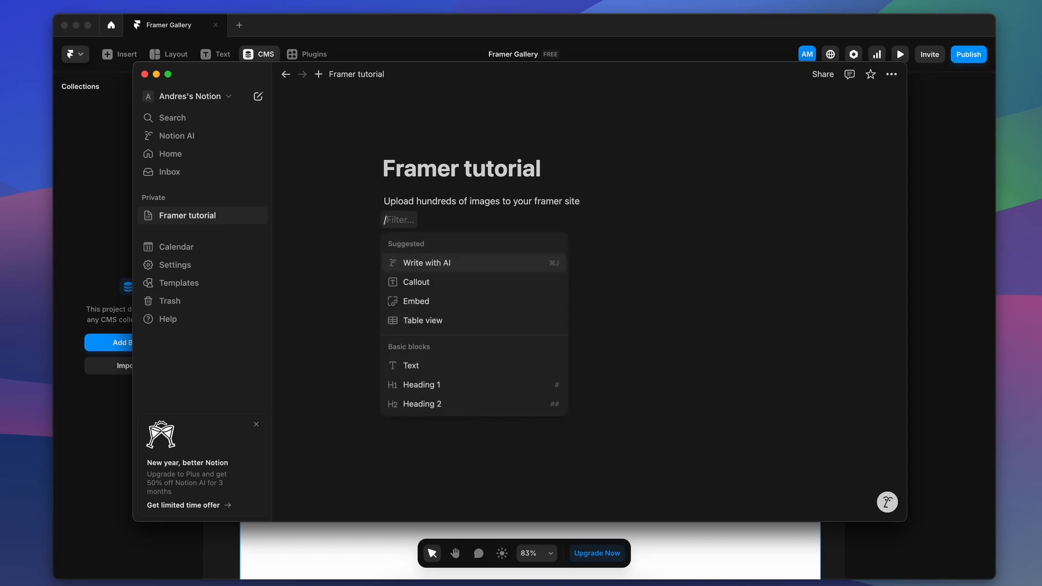
text(data)
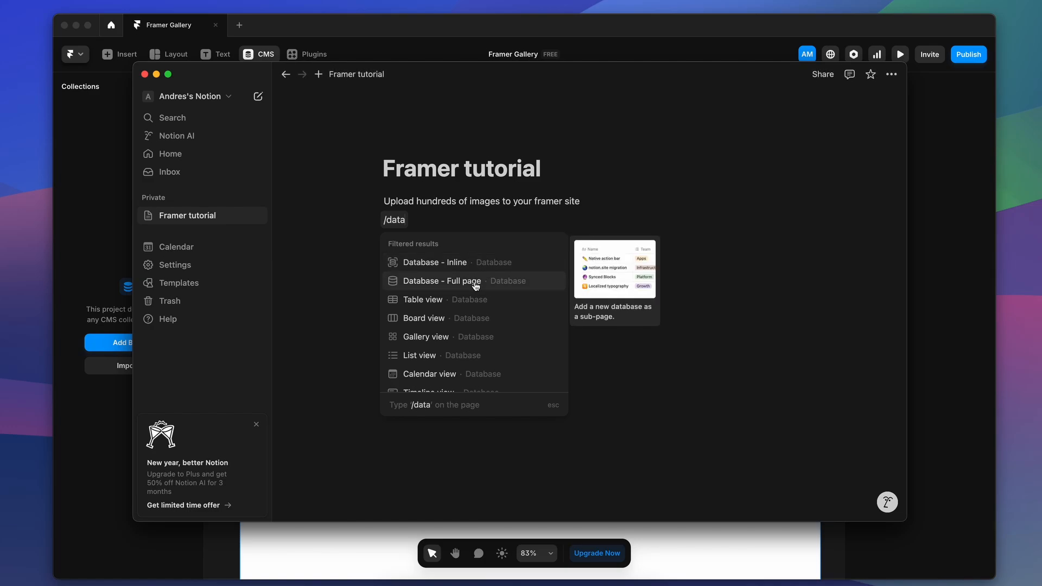
click(441, 280)
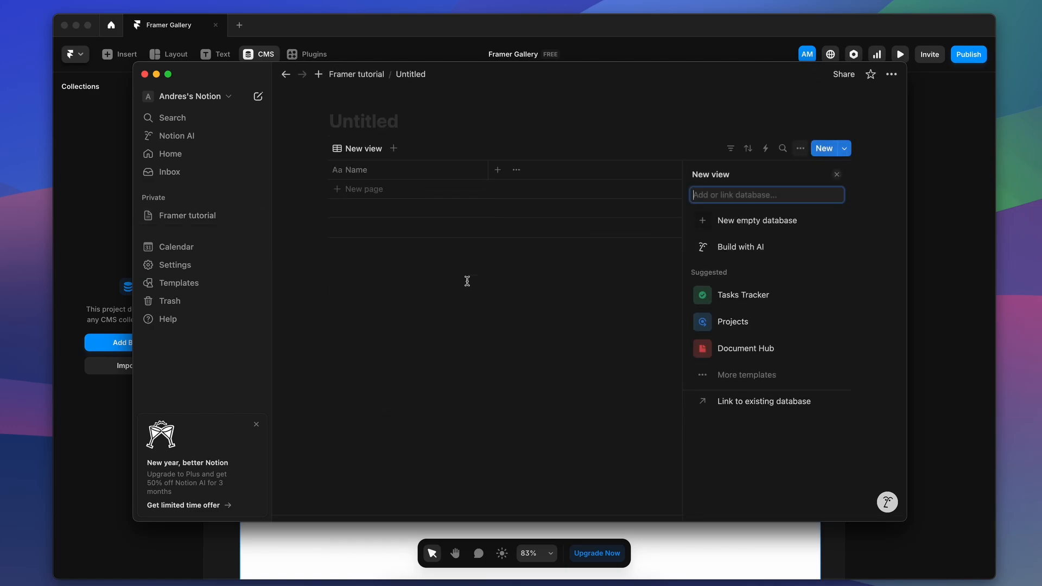
mouse_move(388, 129)
text(FramerGallery)
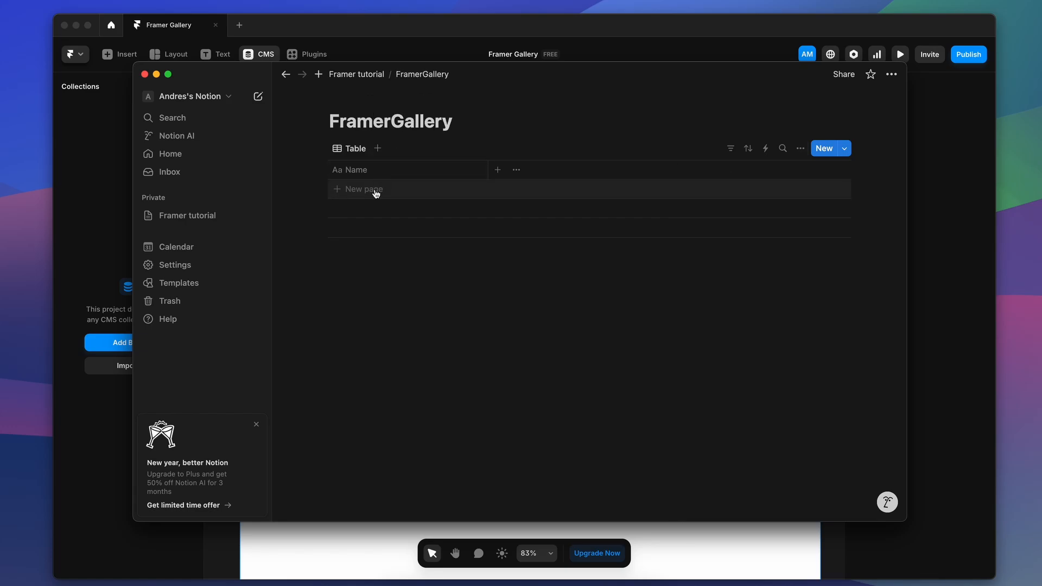
- Add a Files & media property named Photo to the FramerGallery table
click(350, 169)
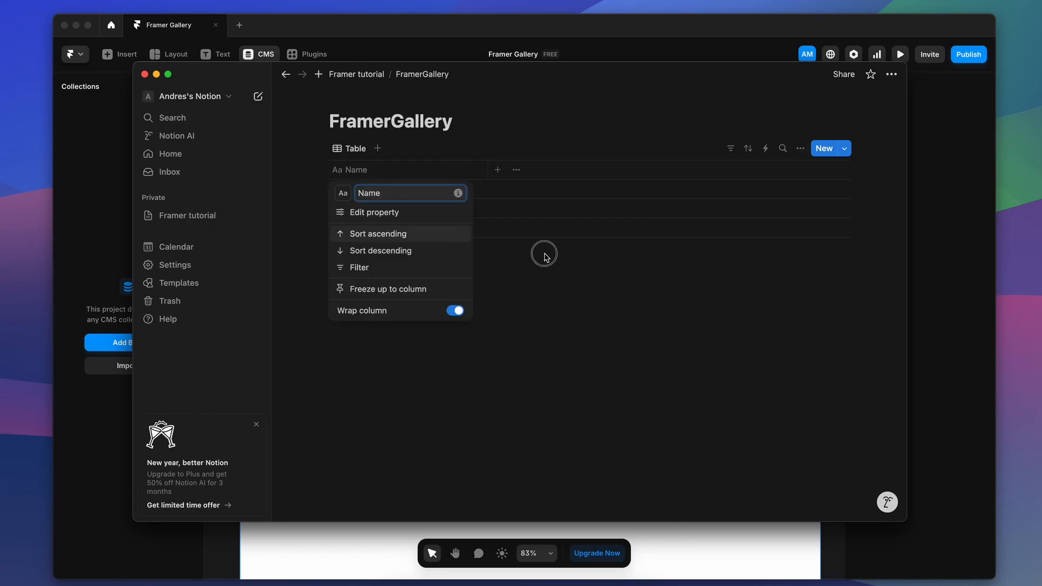
click(374, 212)
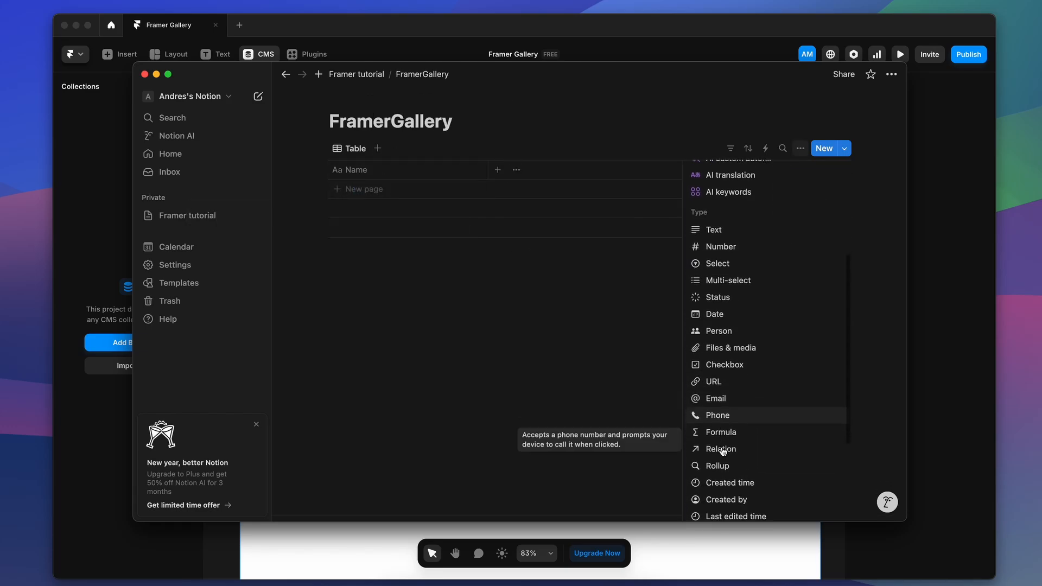
click(730, 347)
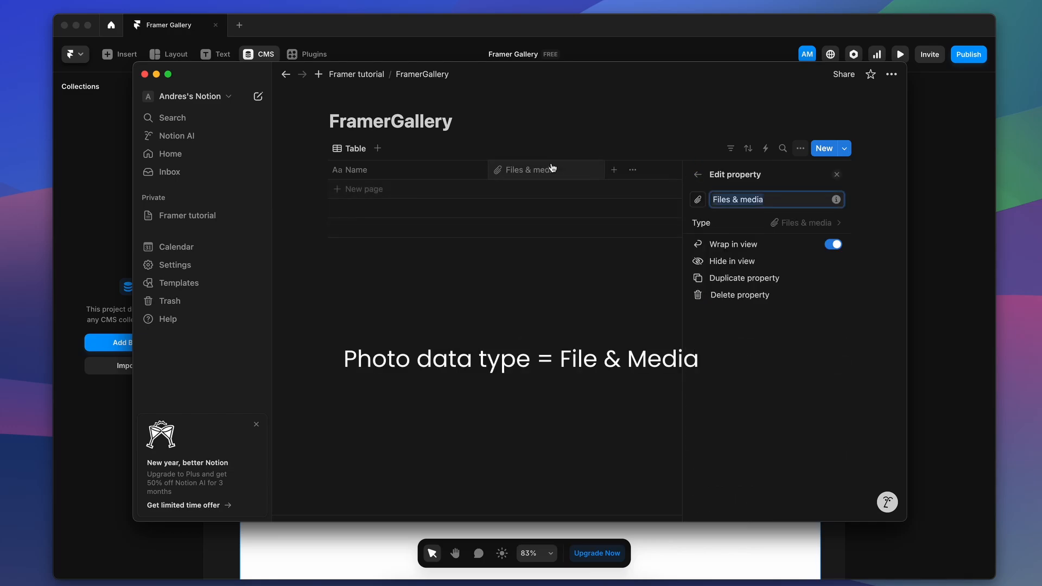
text(Photo)
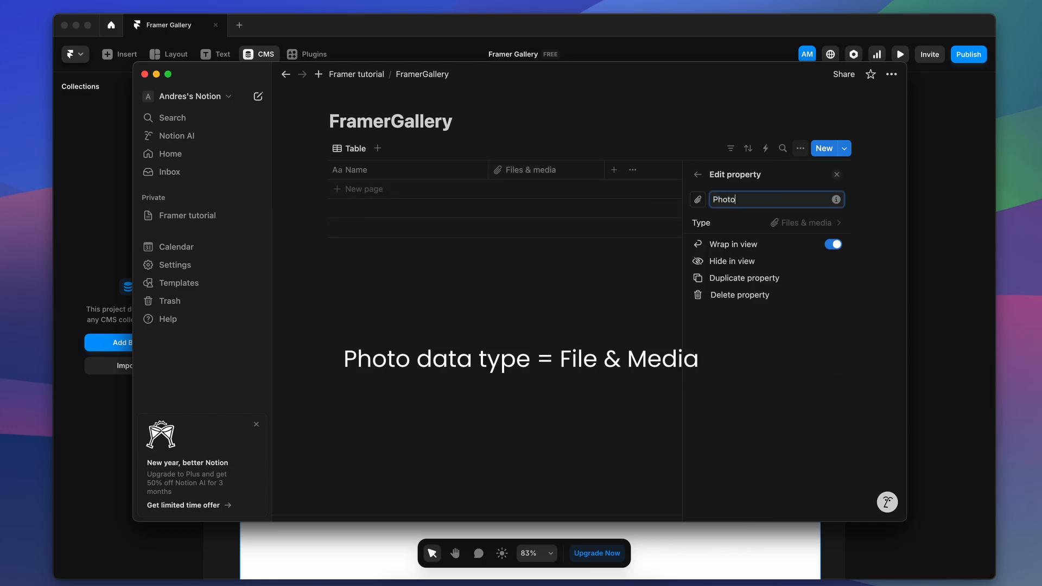
text(url)
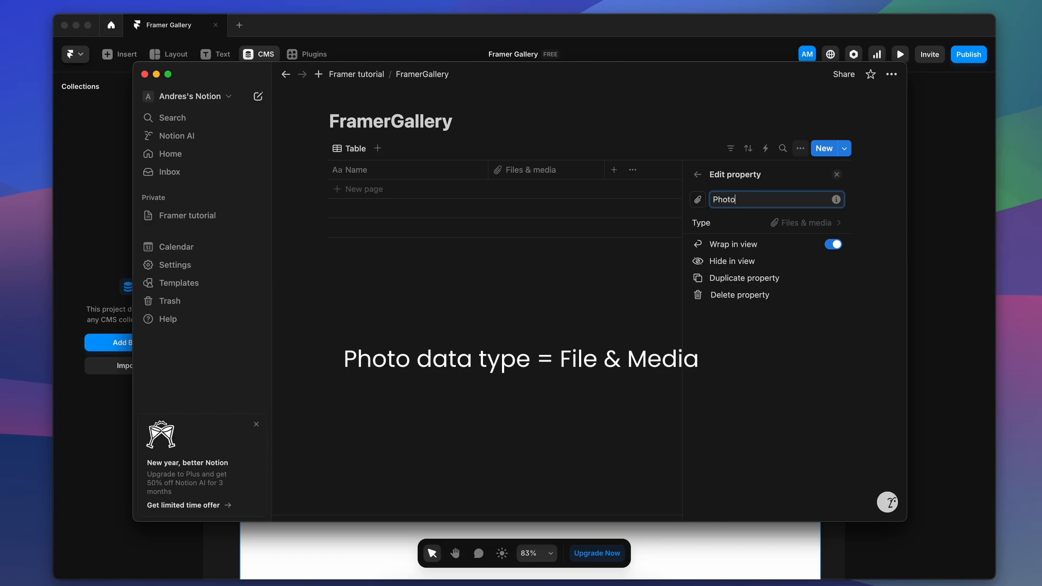
click(837, 175)
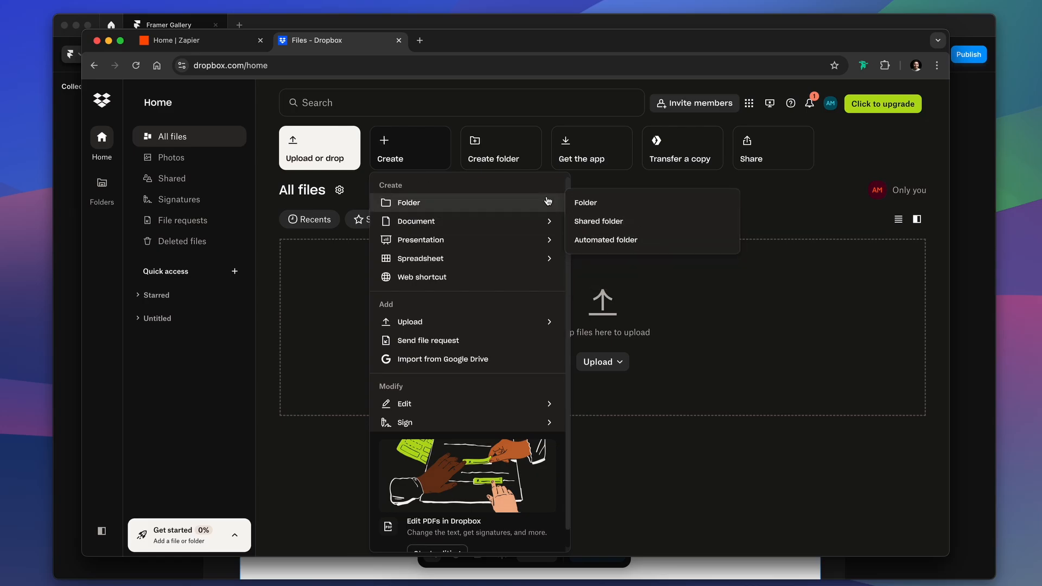
- Create the Project1 folder in Dropbox and pick the ProjectFramer JPG photos to upload
click(585, 202)
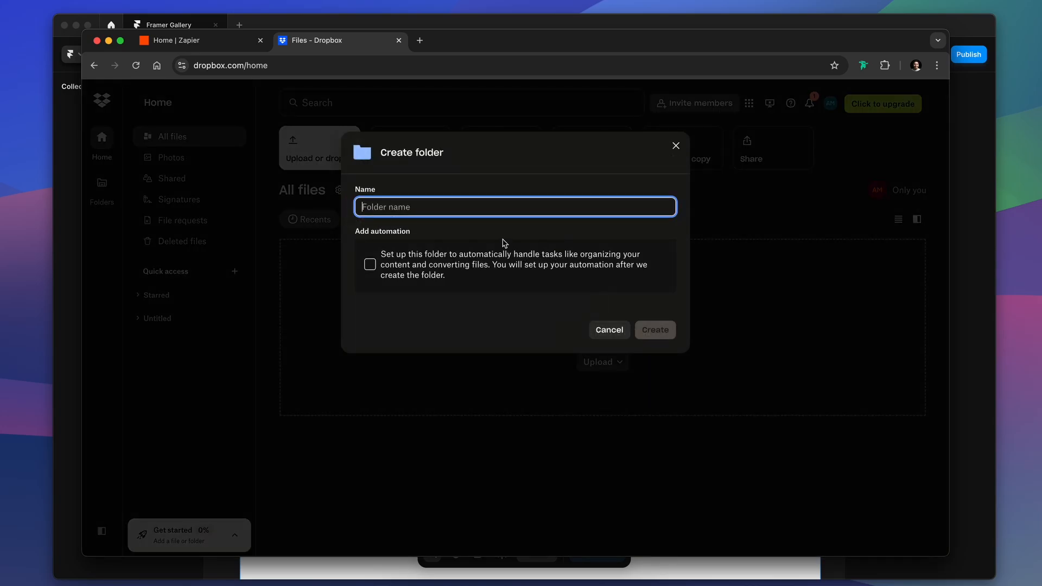
text(Pro)
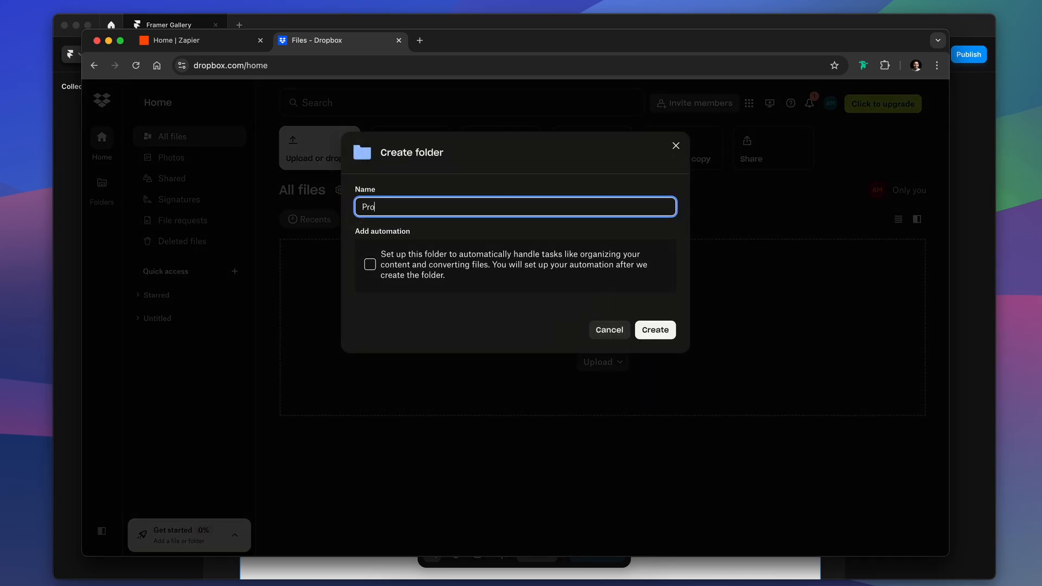
text(ject1)
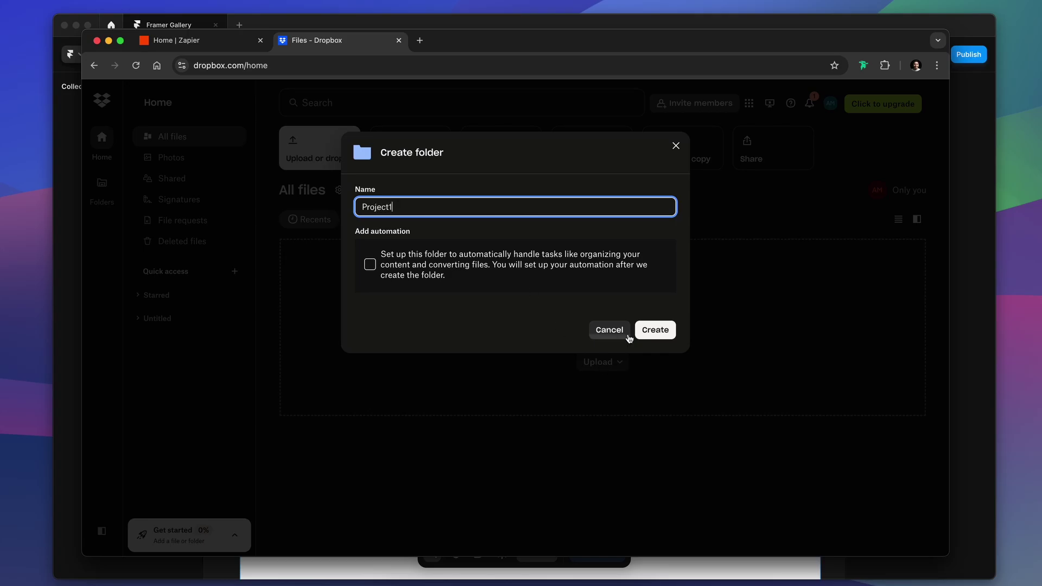
click(656, 330)
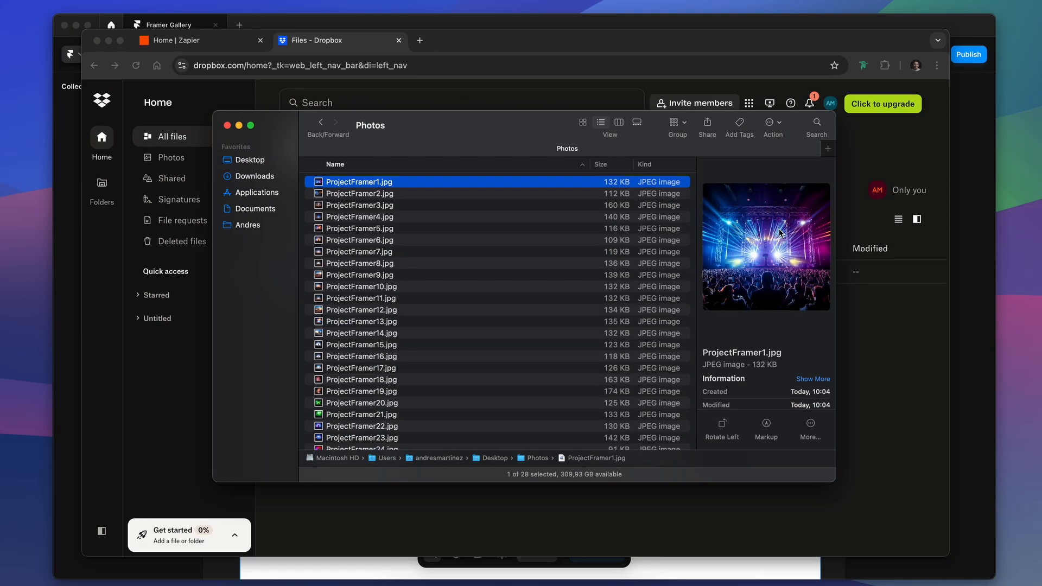
click(190, 40)
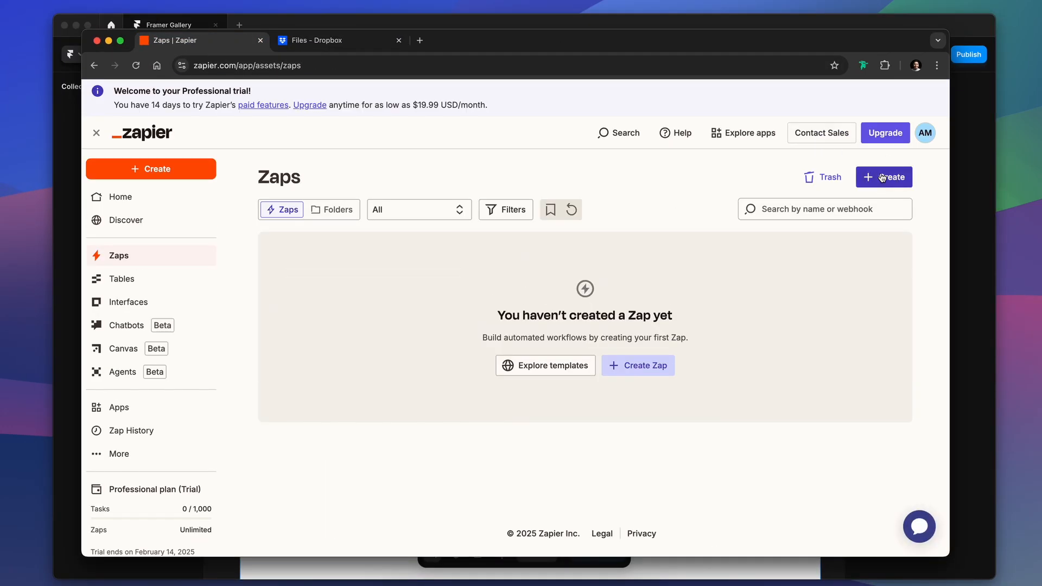
- Create a Zap with a Dropbox 'New File in Folder' trigger and authorize the Dropbox account
click(884, 177)
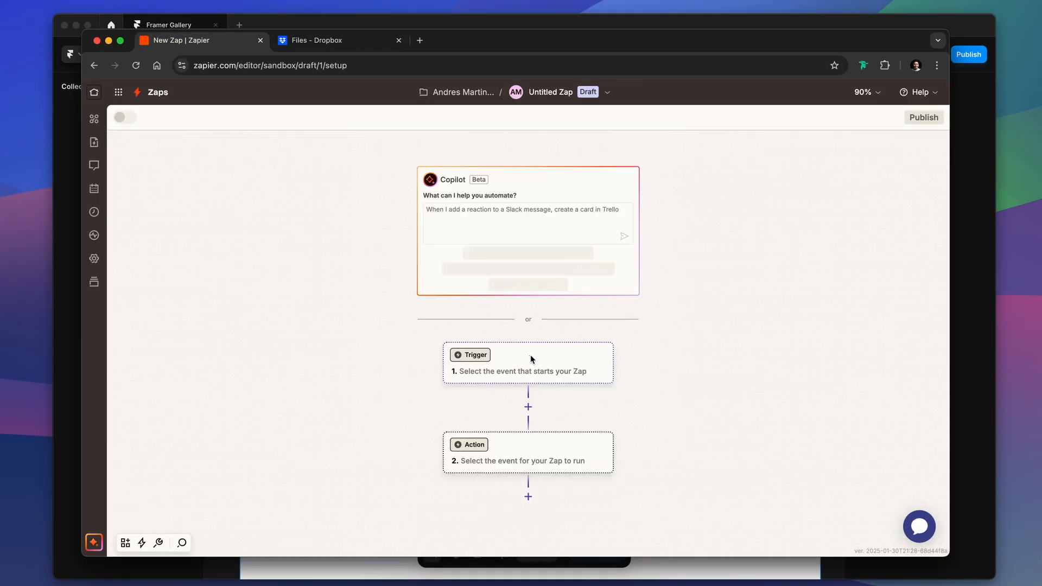
click(470, 354)
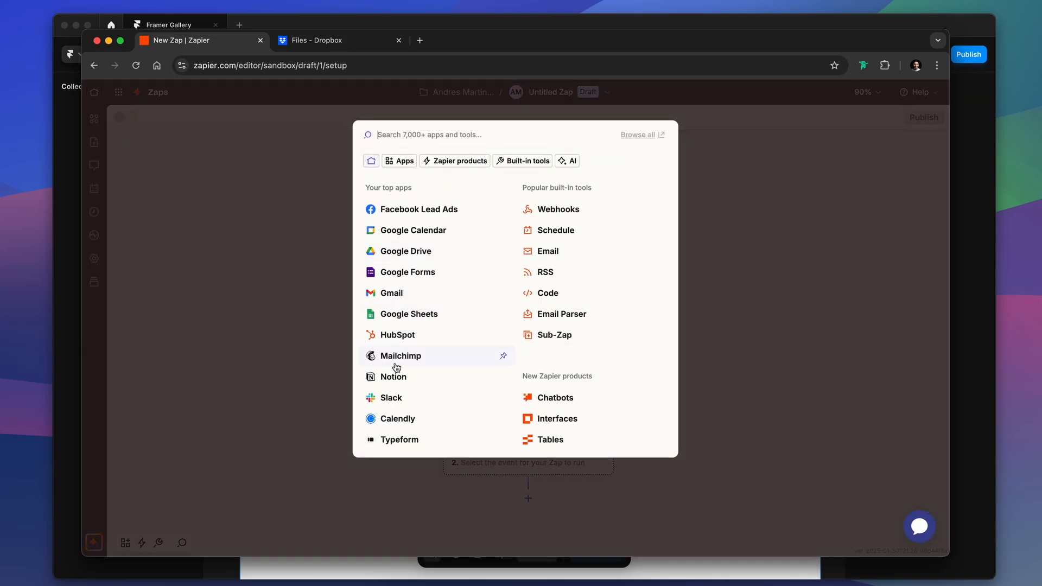
text(drop)
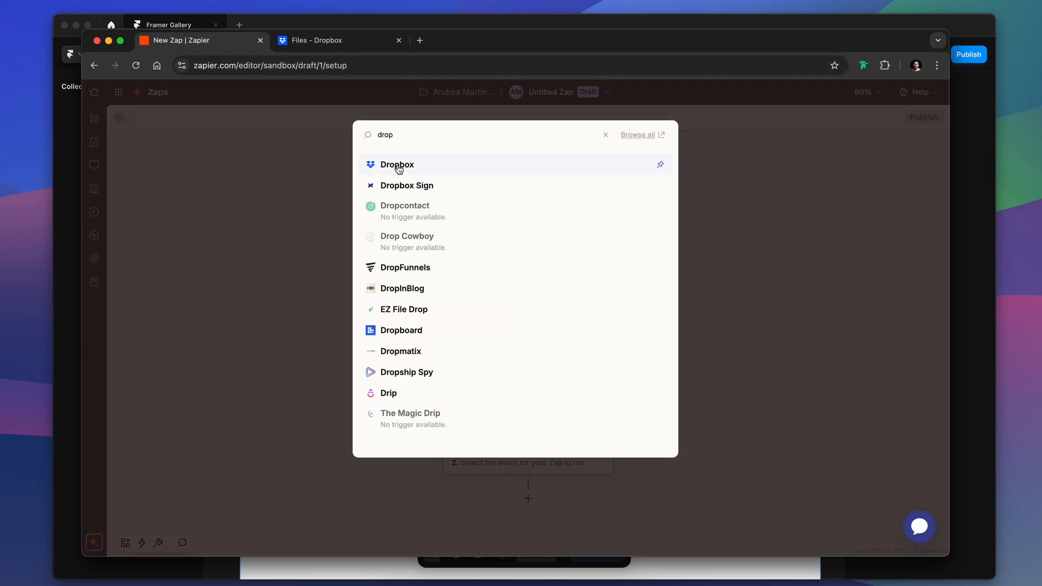
click(397, 165)
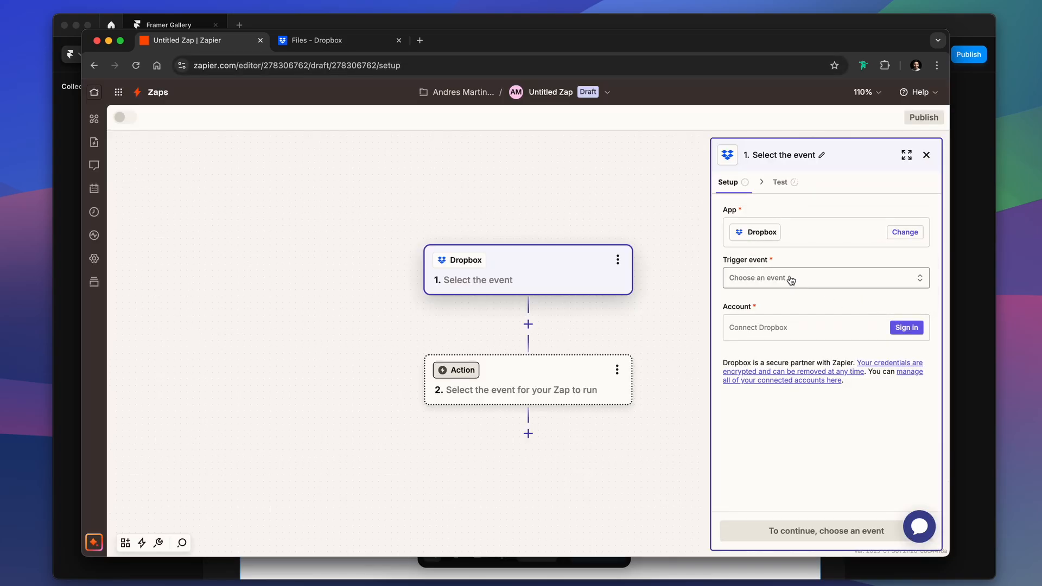
click(826, 278)
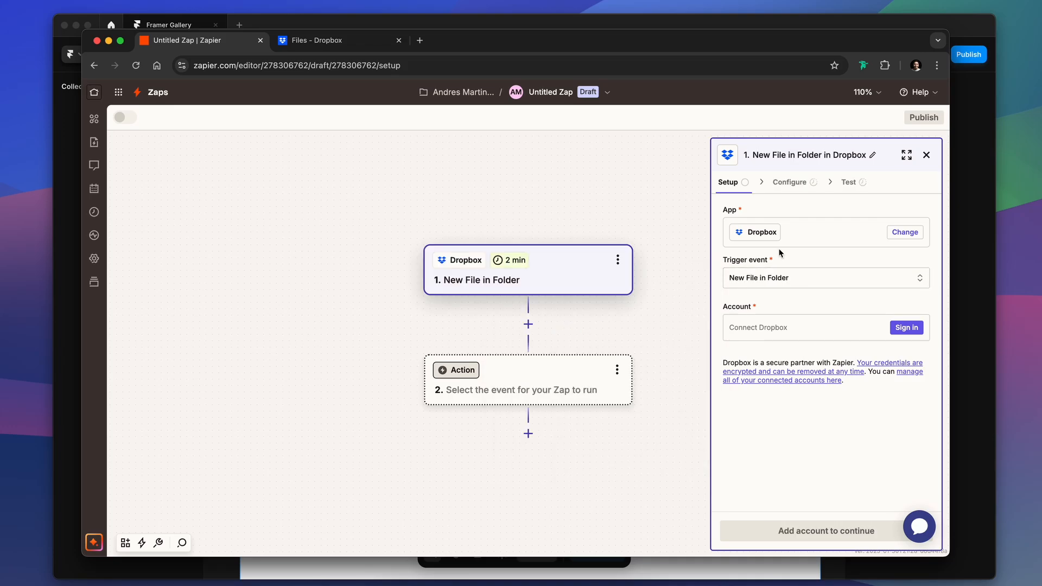
click(906, 327)
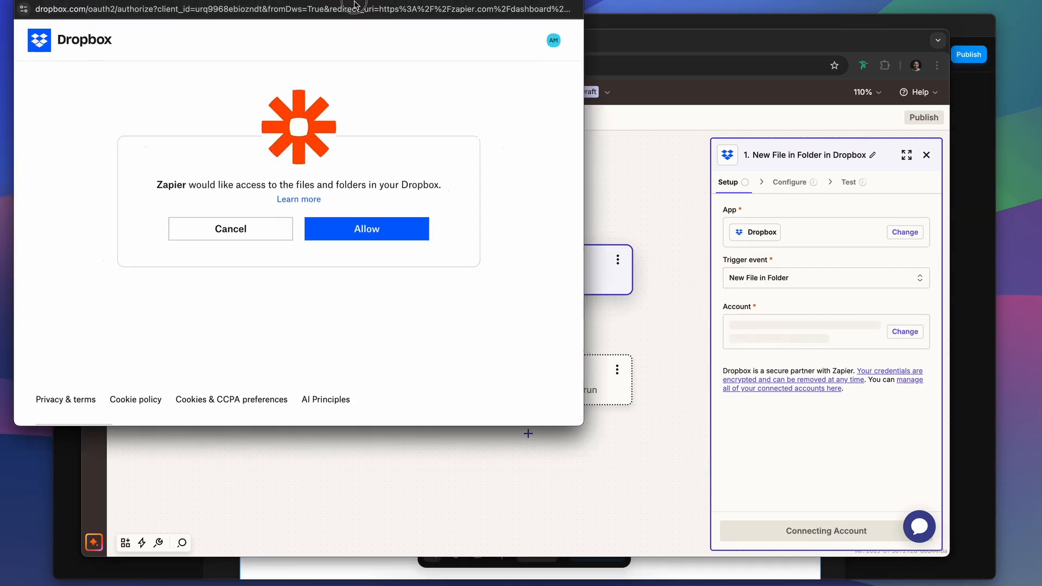
click(366, 228)
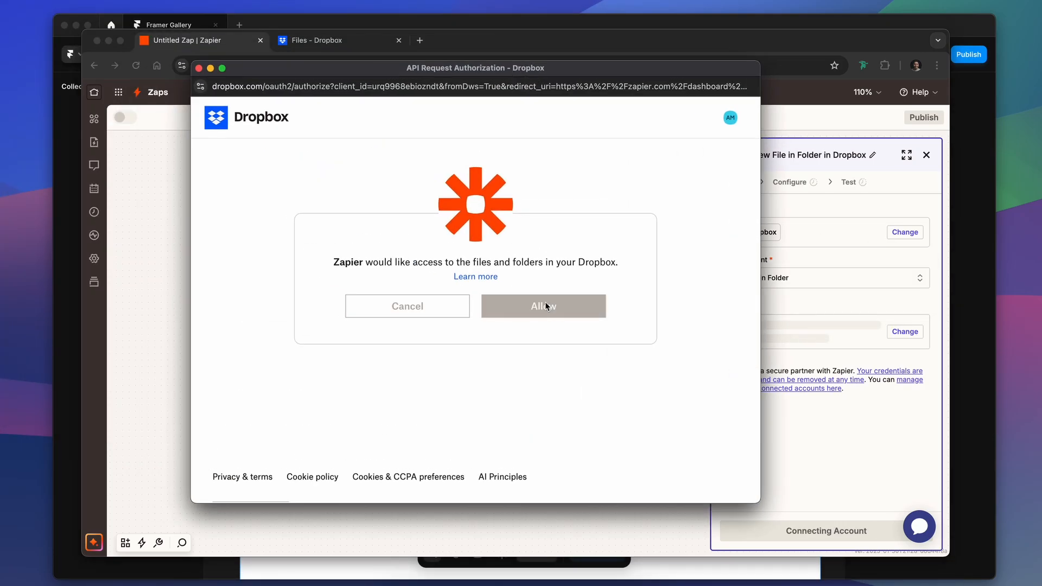
click(543, 307)
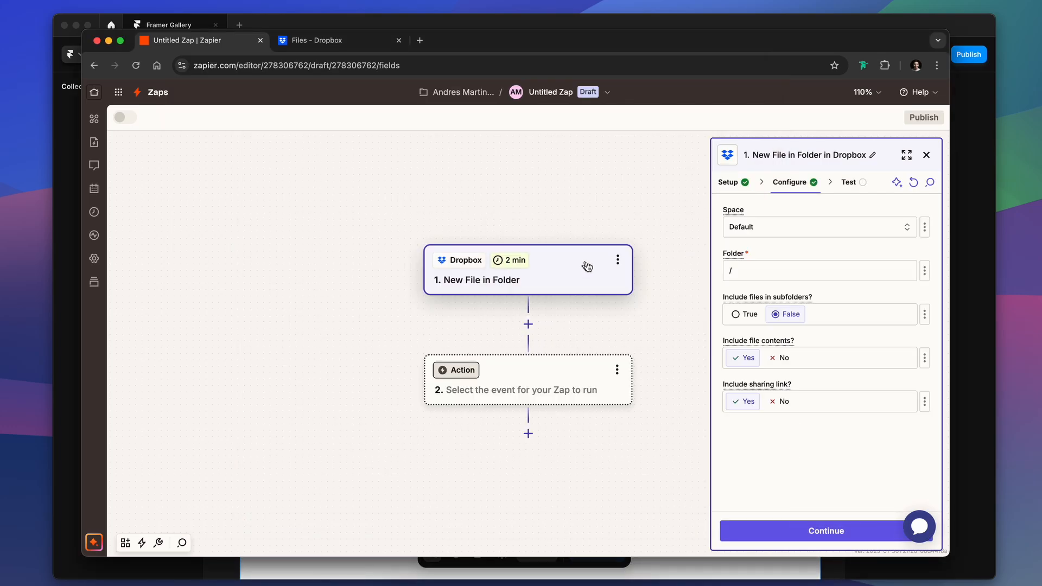
- Set the Dropbox trigger folder to /Project1 and continue to the trigger test
text(Project1)
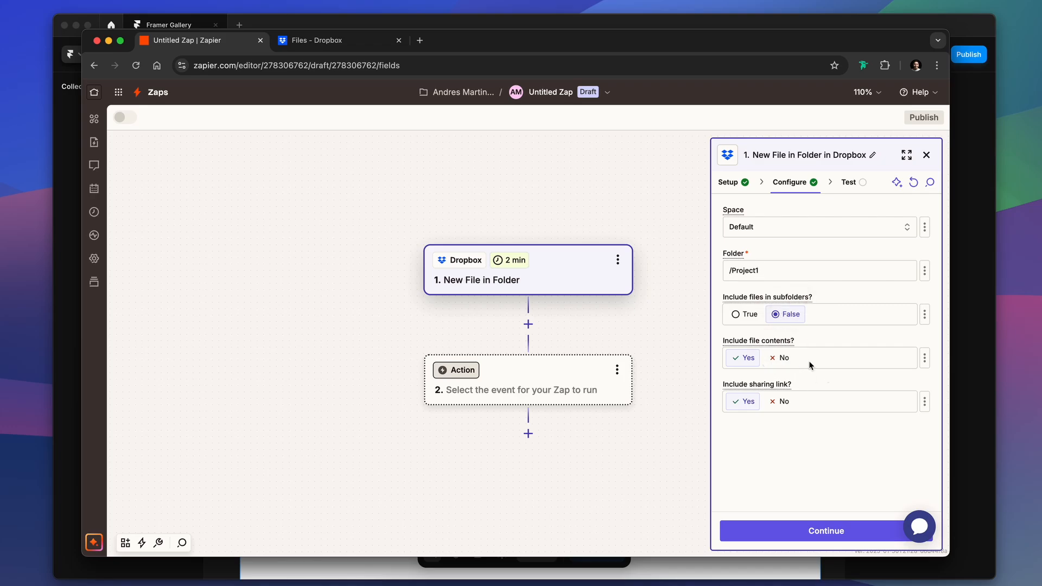
mouse_move(792, 416)
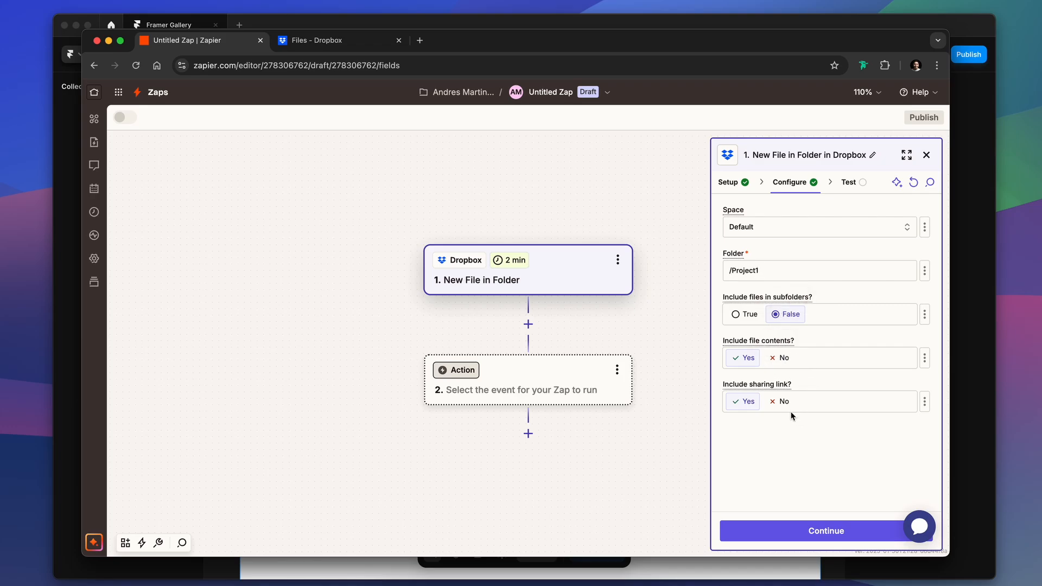
click(826, 531)
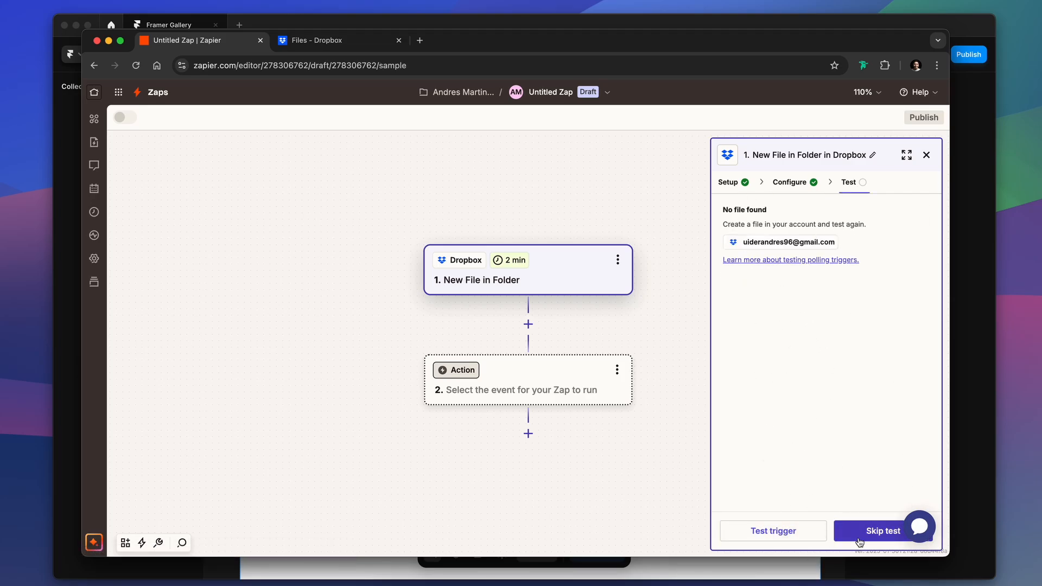
- Skip the test, add a Notion 'Create Database Item' action, and allow access to the Framer tutorial page
click(883, 531)
text(notion)
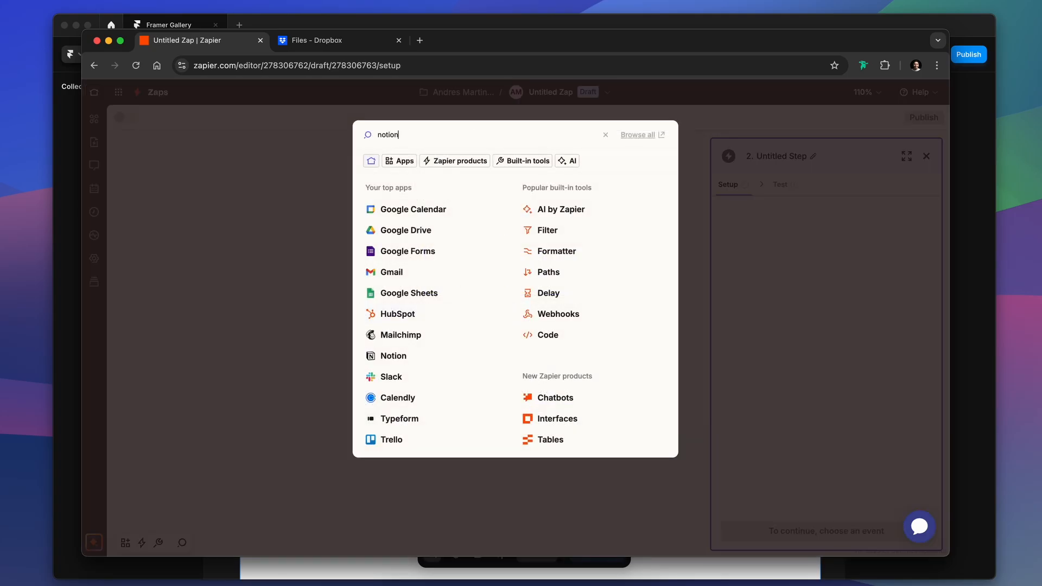
click(393, 355)
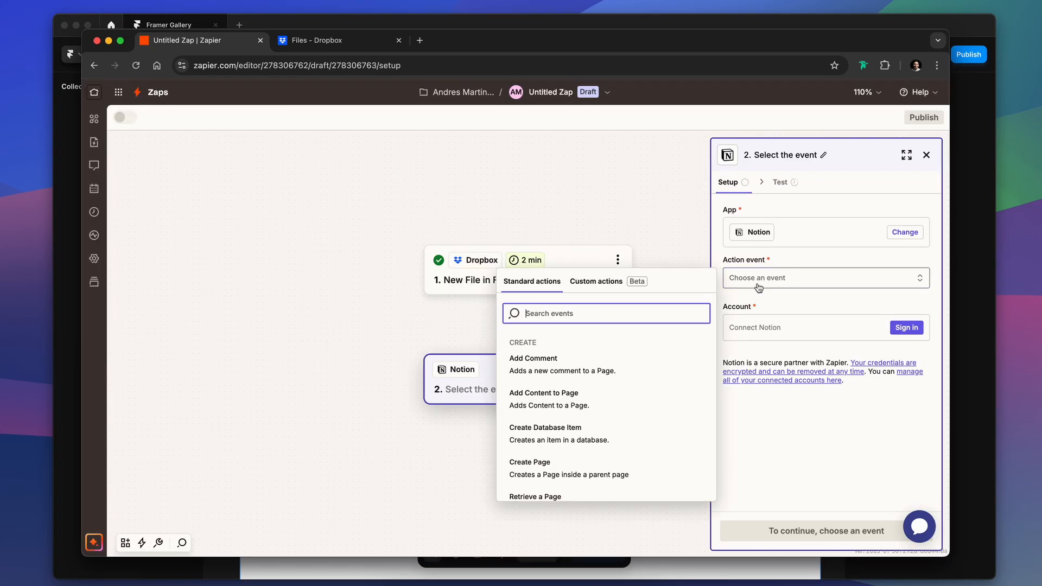
click(544, 427)
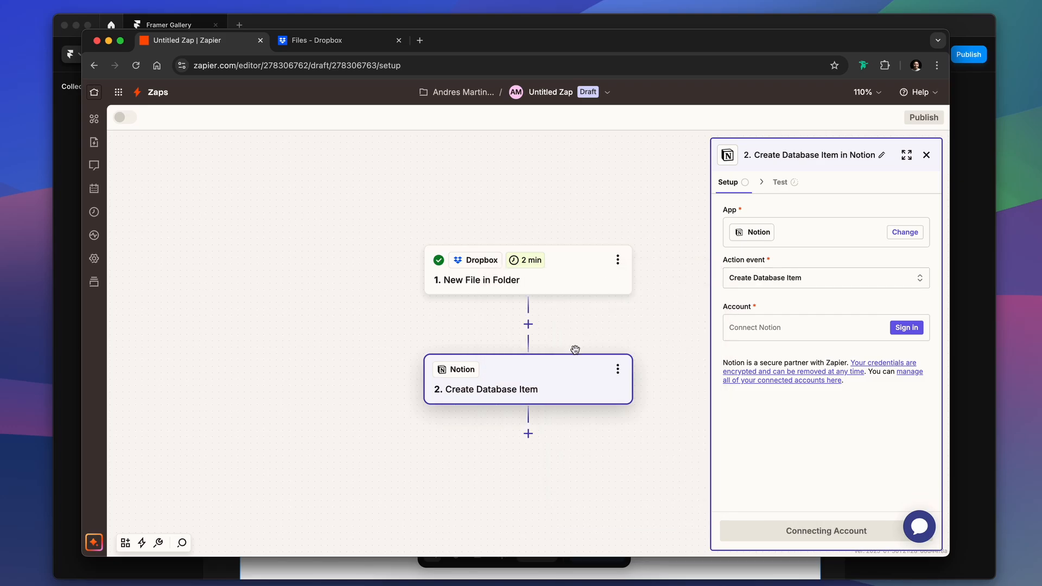
click(906, 327)
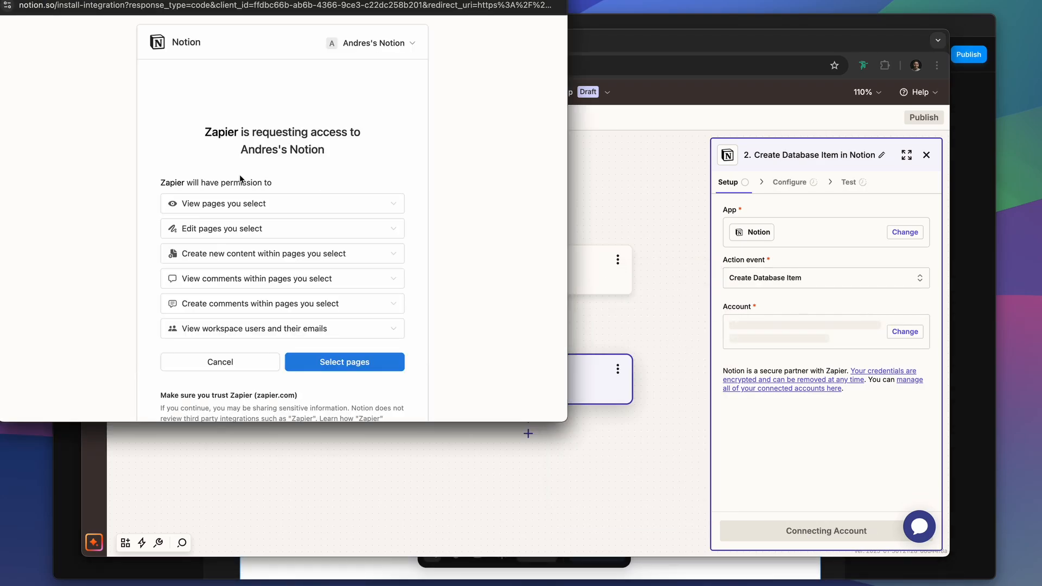
click(344, 362)
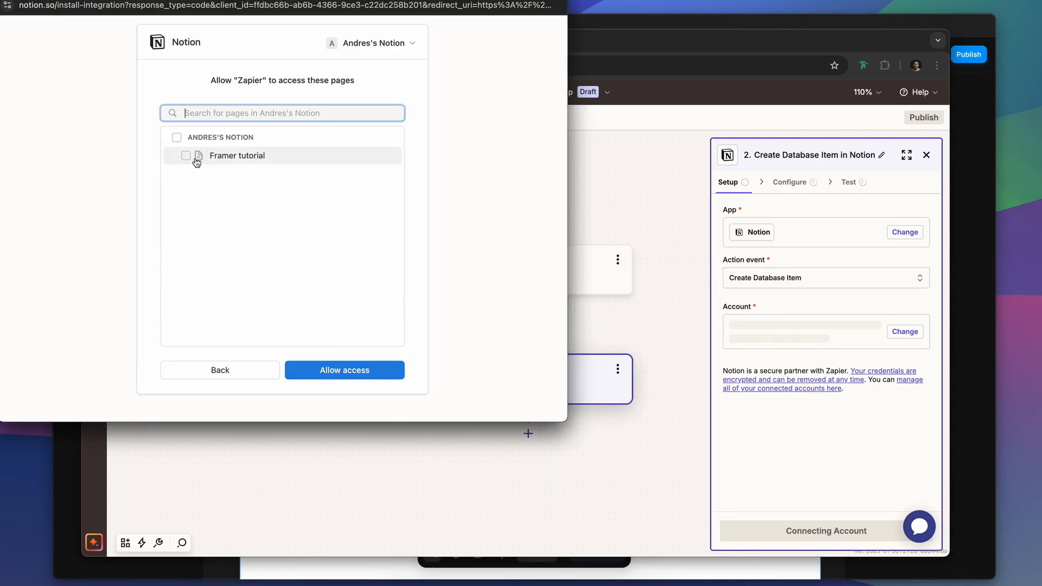
click(344, 370)
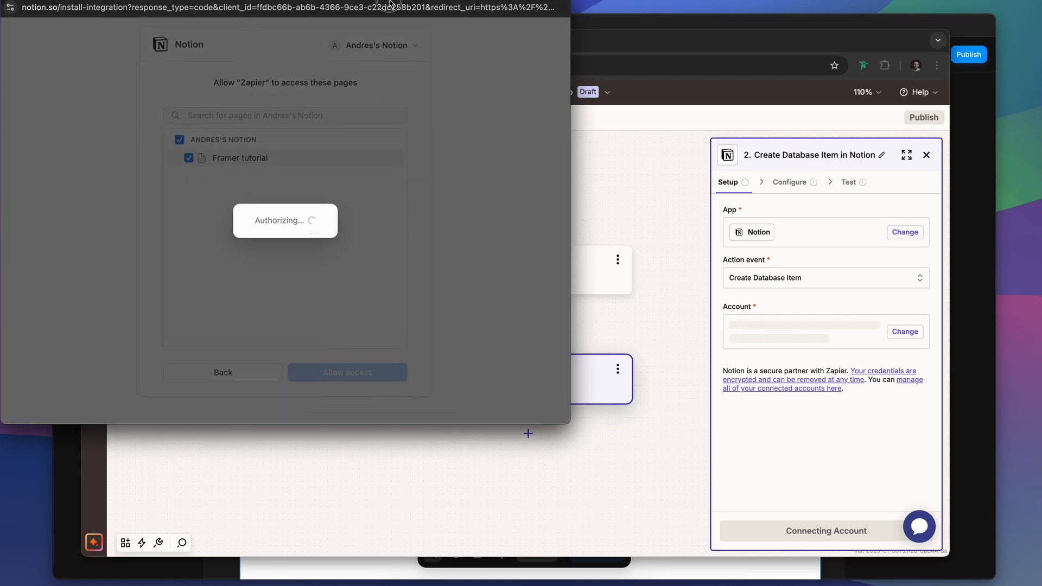
click(907, 327)
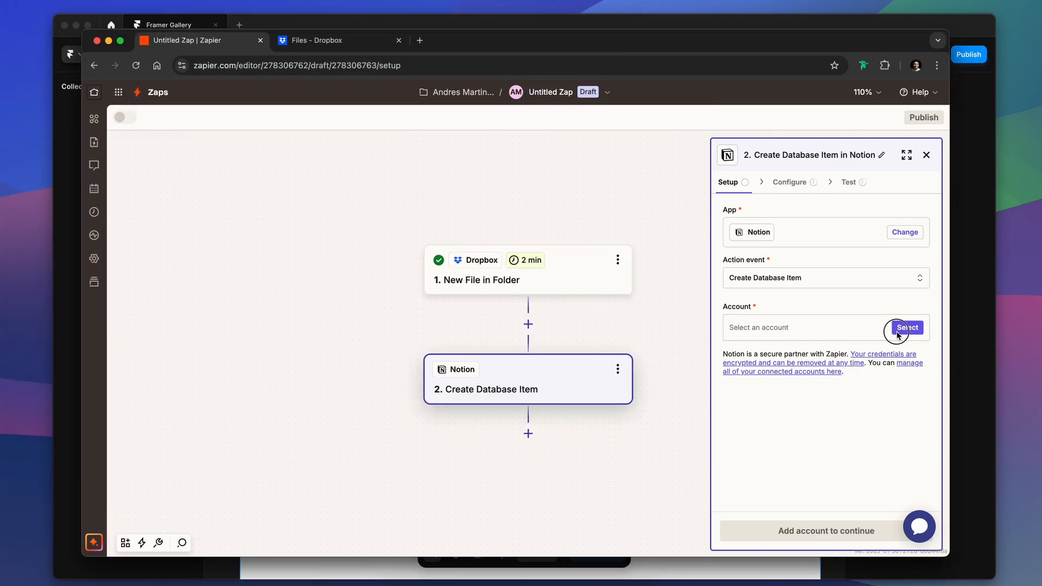
- Map Dropbox File Name to Name and Direct Media Link to Photo, then test the action
click(907, 327)
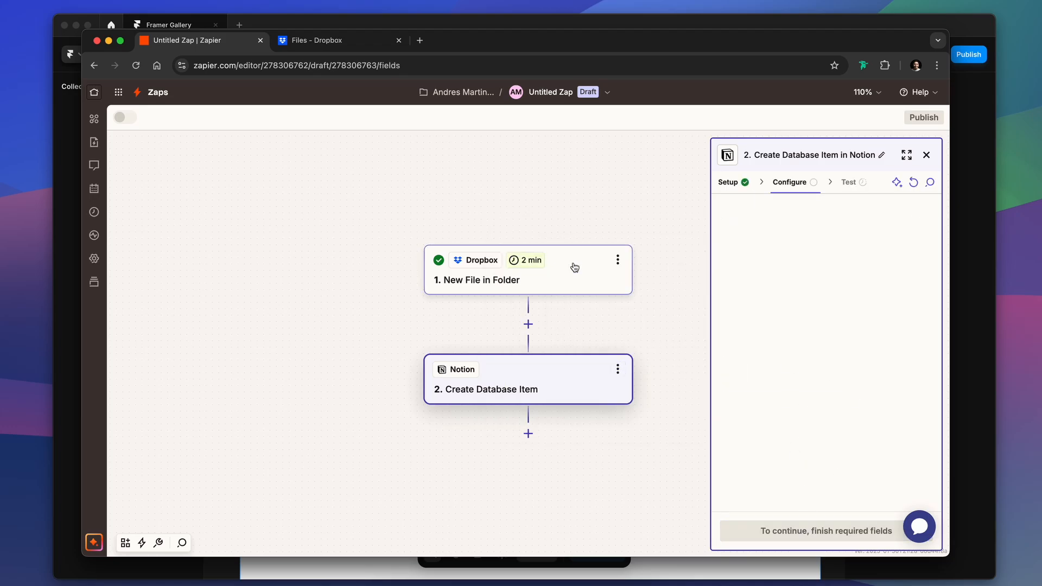
click(920, 271)
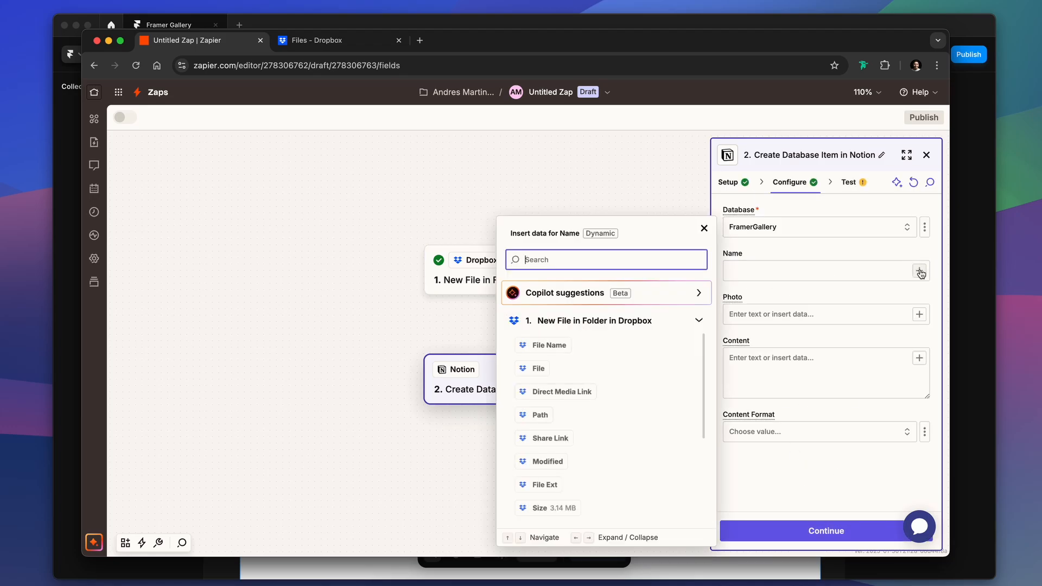
click(549, 345)
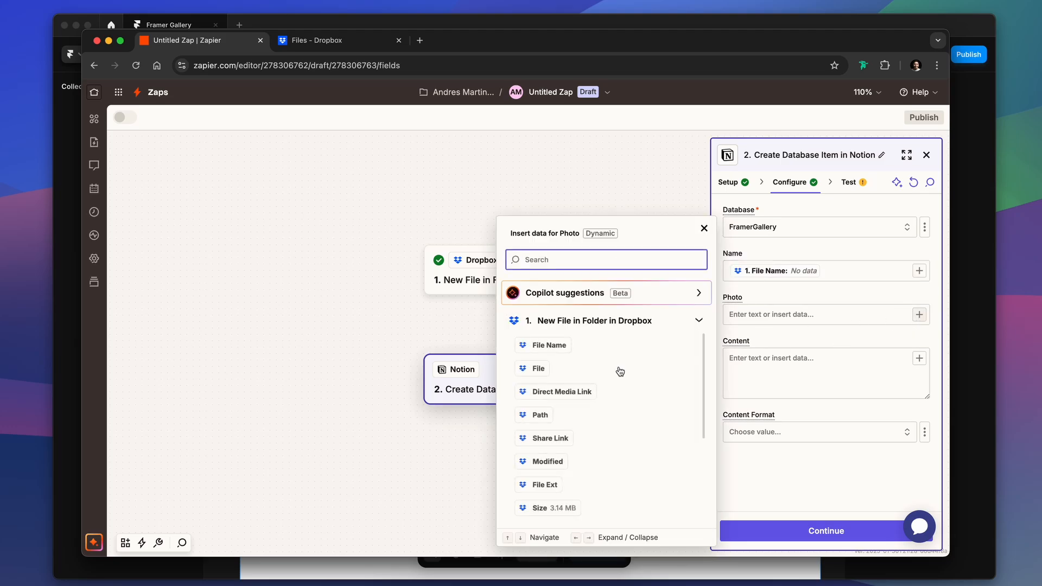
scroll(down, 3)
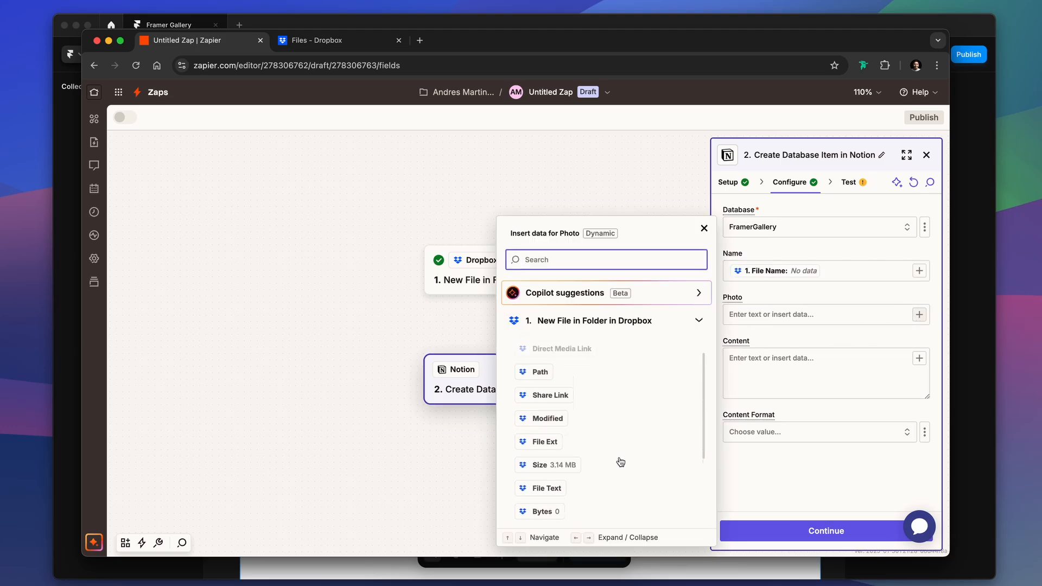
click(562, 349)
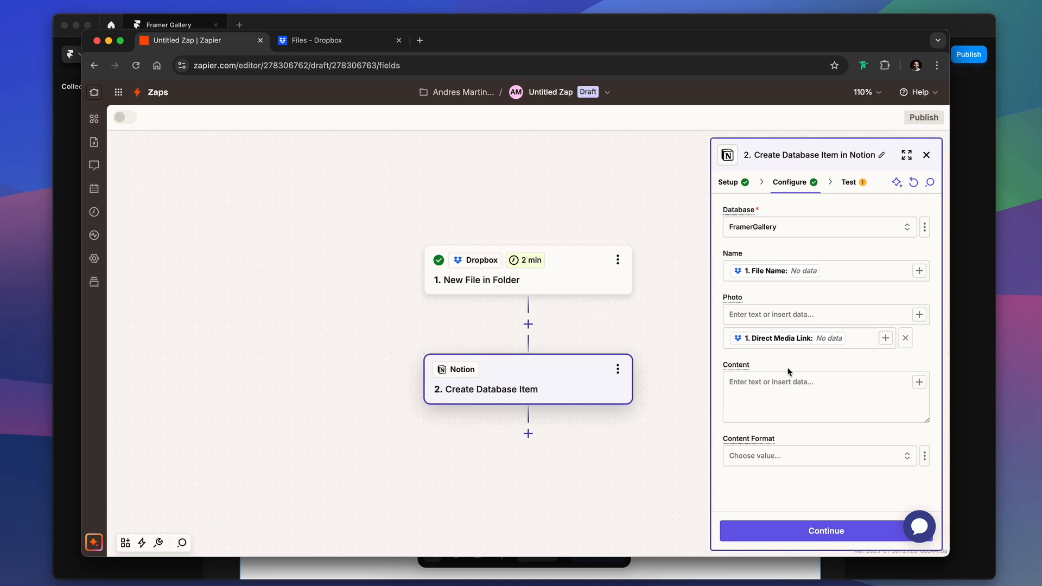
mouse_move(791, 466)
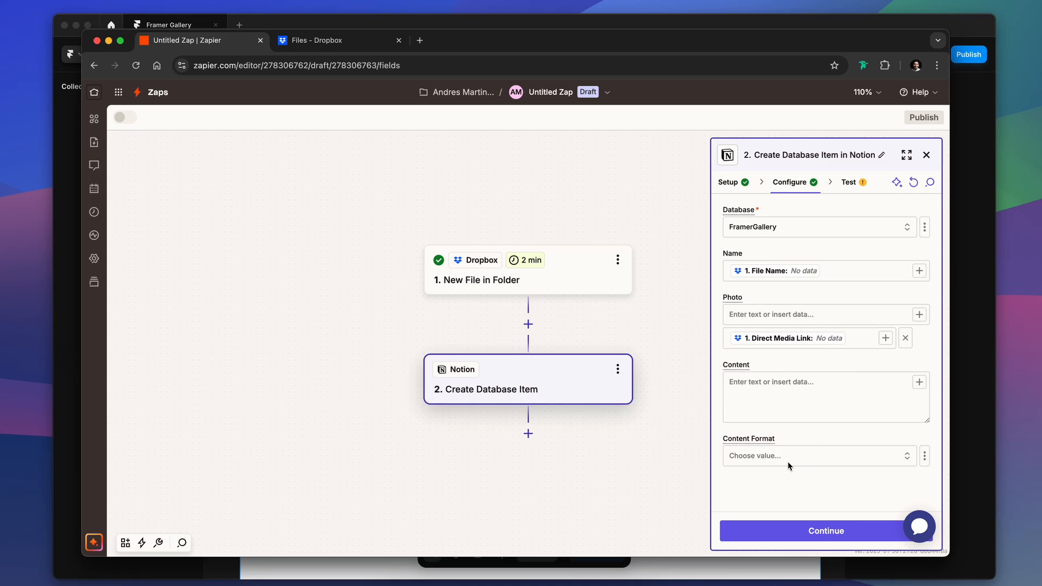
click(826, 531)
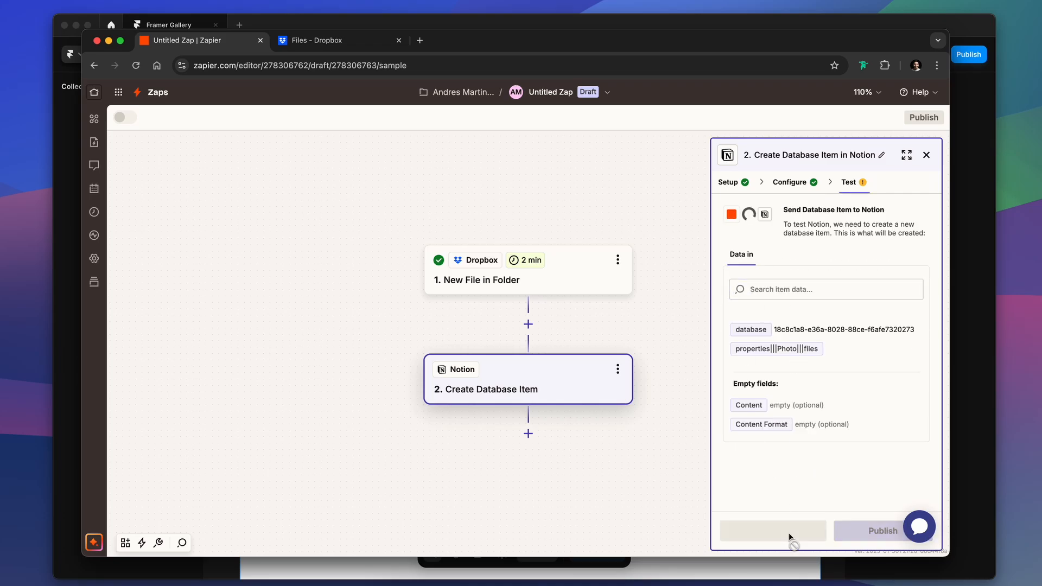
click(883, 530)
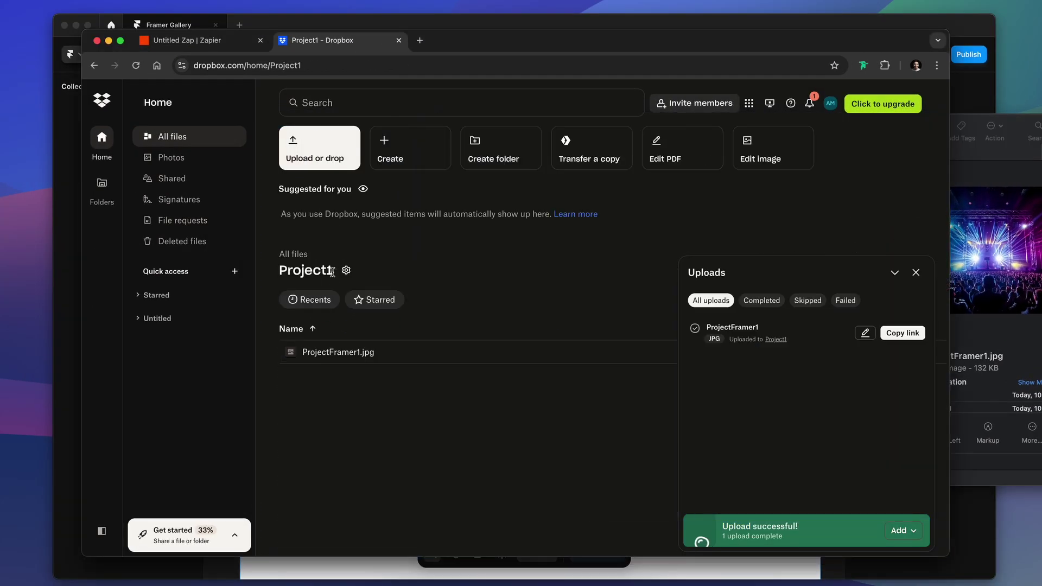
- Go to All files and open Project1 to confirm ProjectFramer1.jpg is there
click(172, 136)
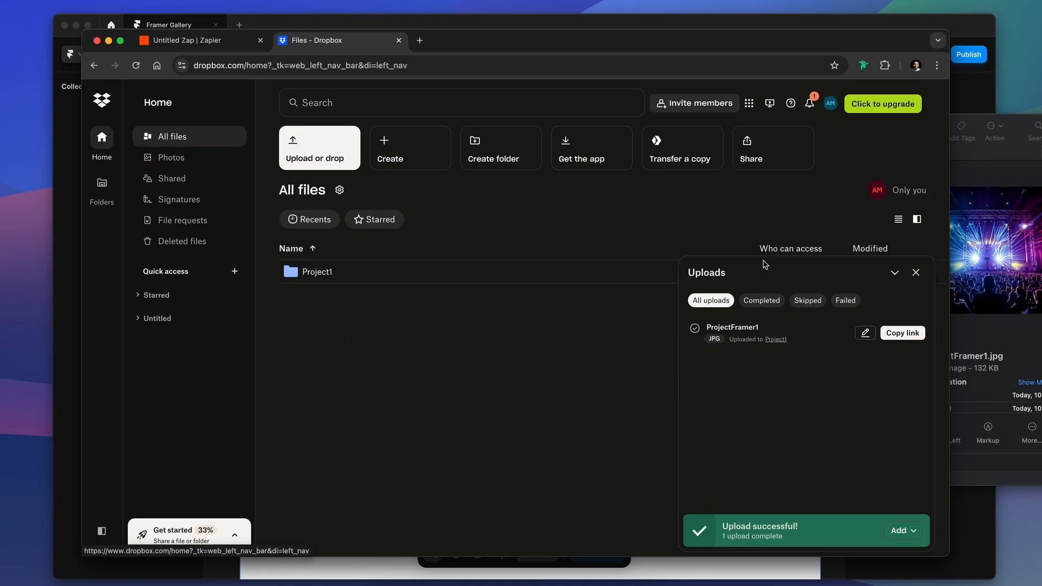
click(317, 271)
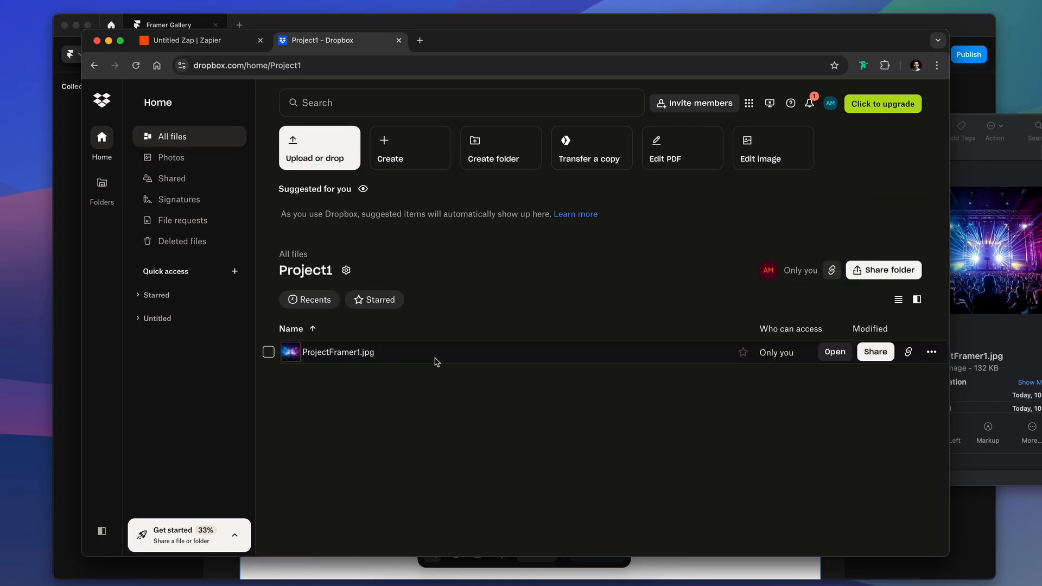
click(192, 40)
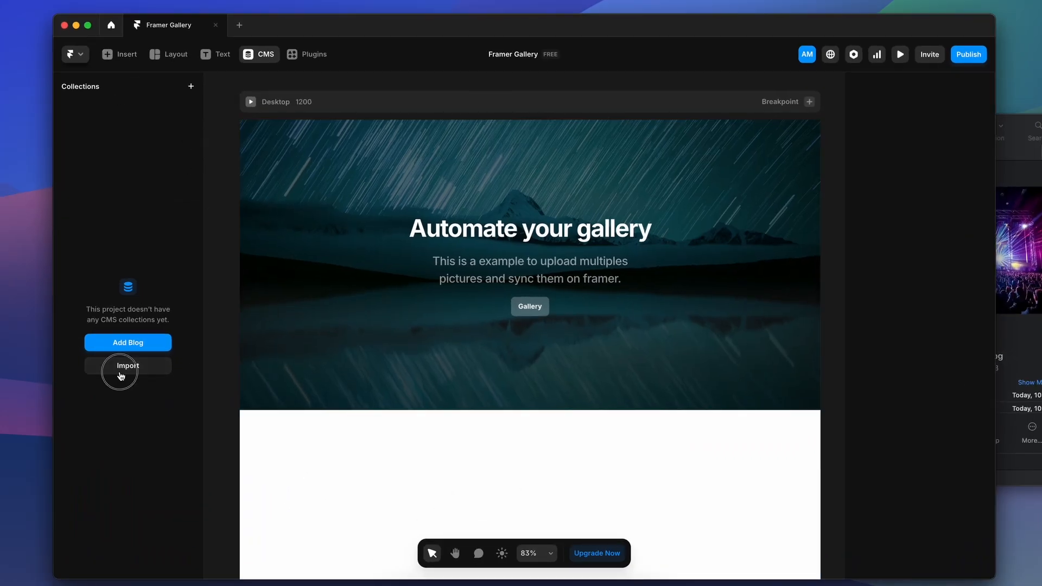
- Start a Notion import in Framer's CMS and grant access to the Framer tutorial page
click(128, 366)
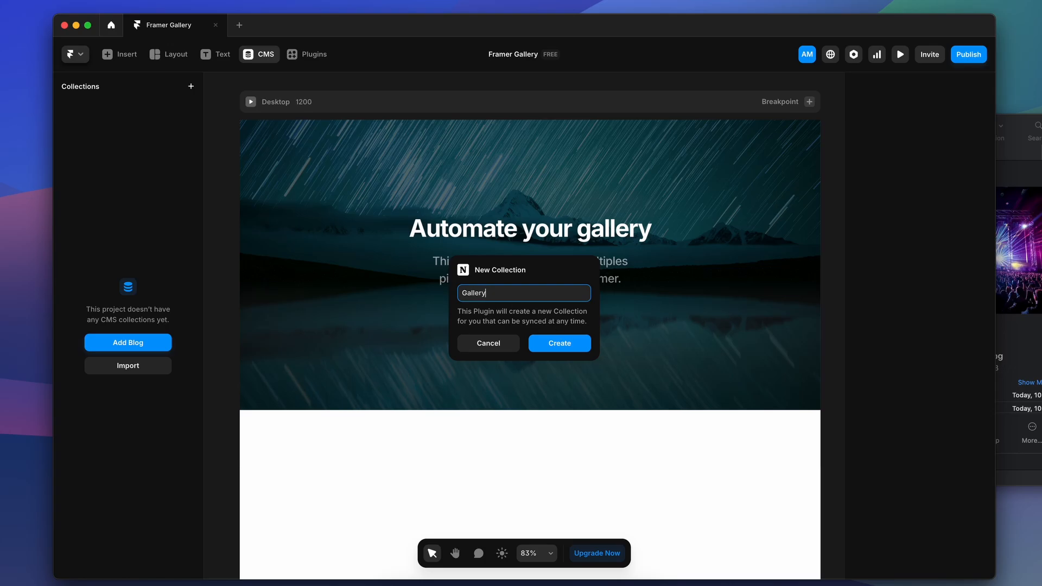
click(560, 343)
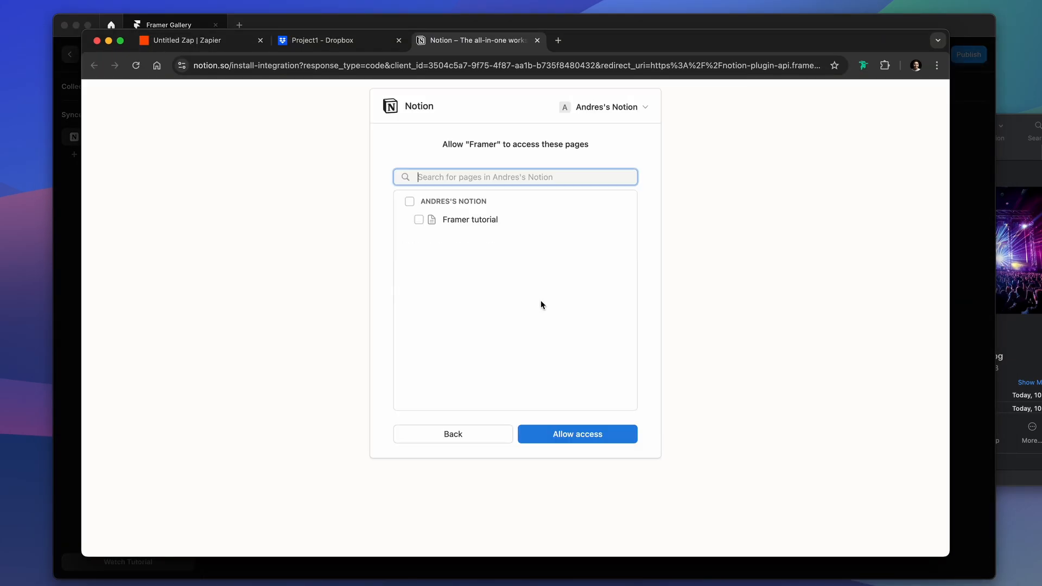
click(578, 434)
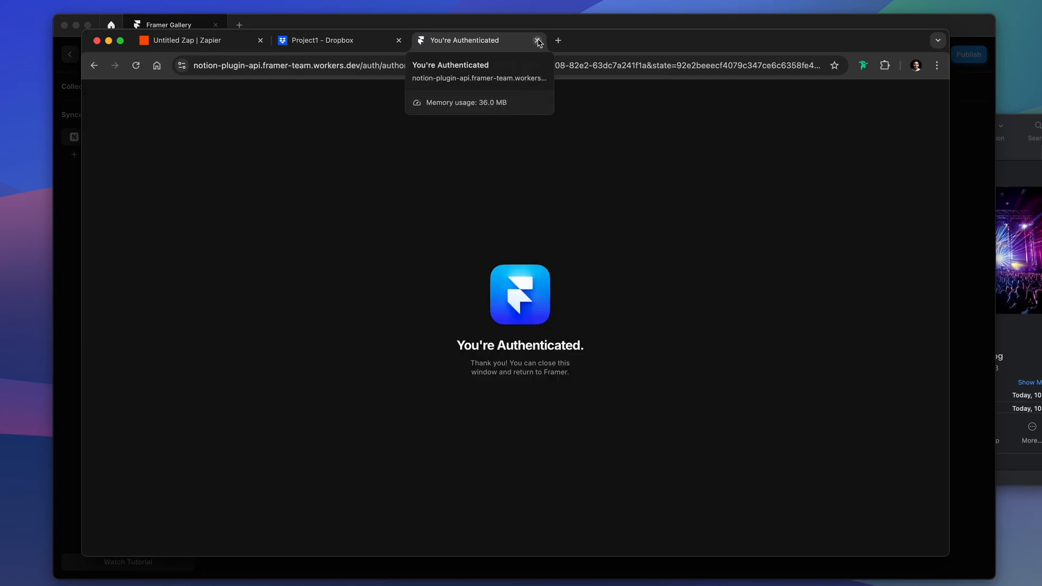
click(538, 40)
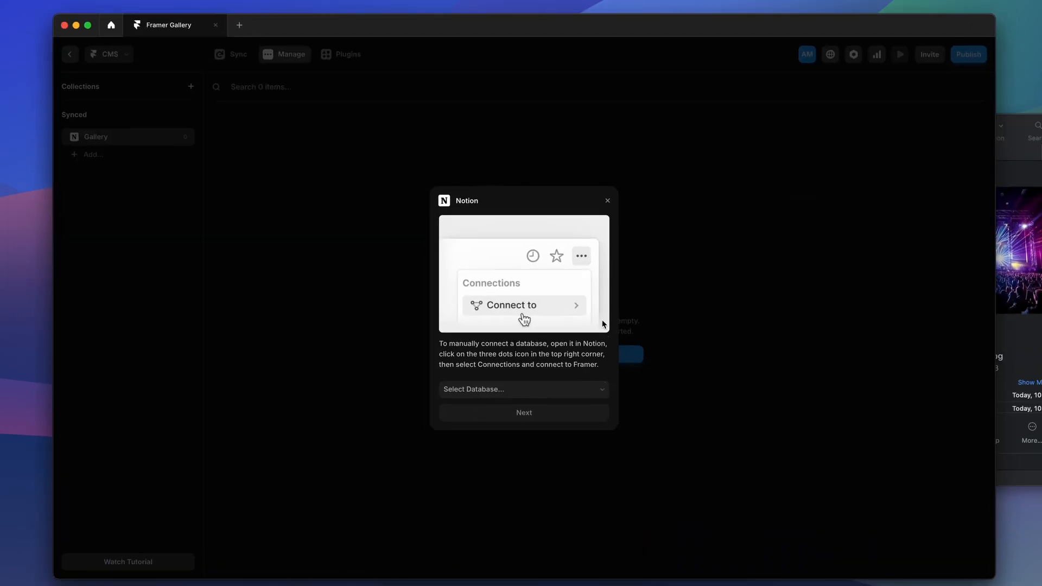
- Name the collection GalleryTest and link it to the FramerGallery database
click(607, 200)
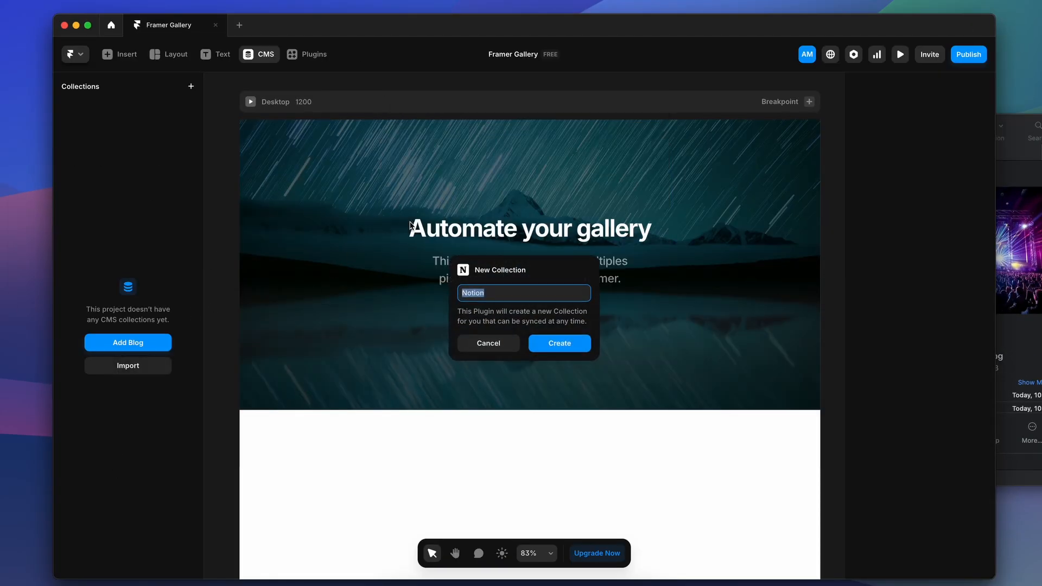
text(GalleryTest)
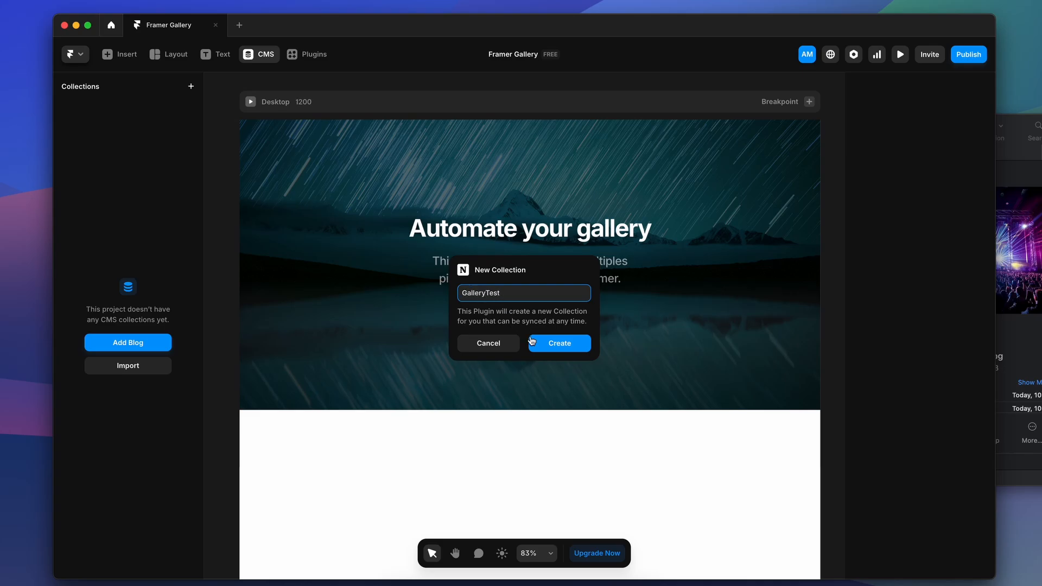
click(559, 343)
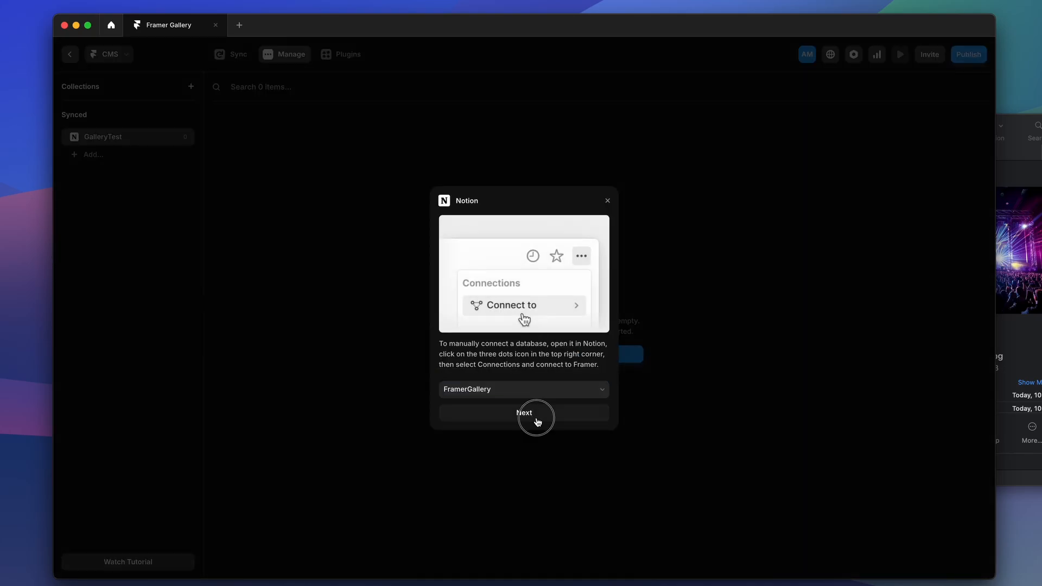
click(524, 413)
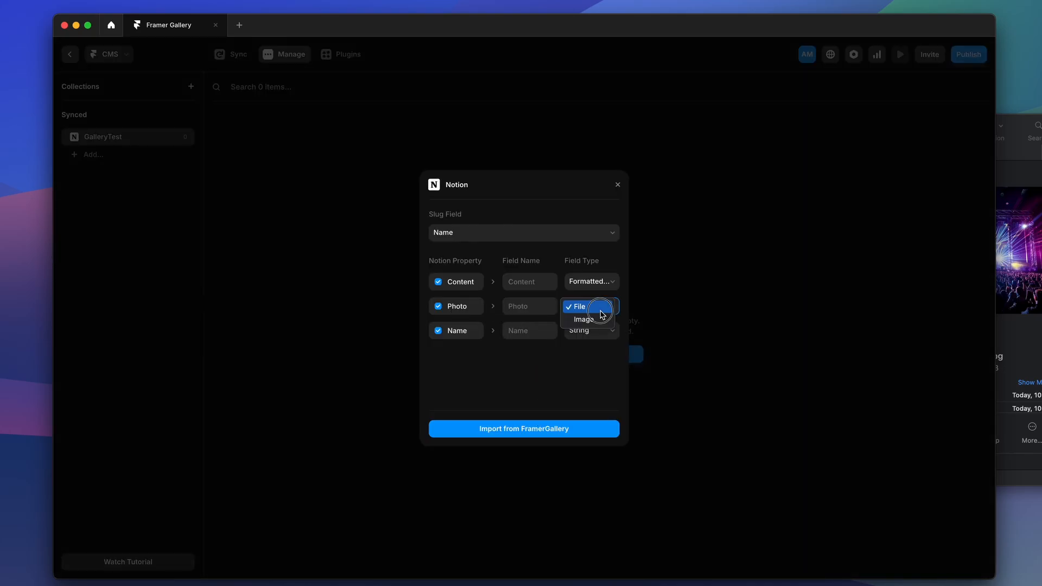
- Set Photo as an Image field and import the FramerGallery entries into GalleryTest
click(584, 319)
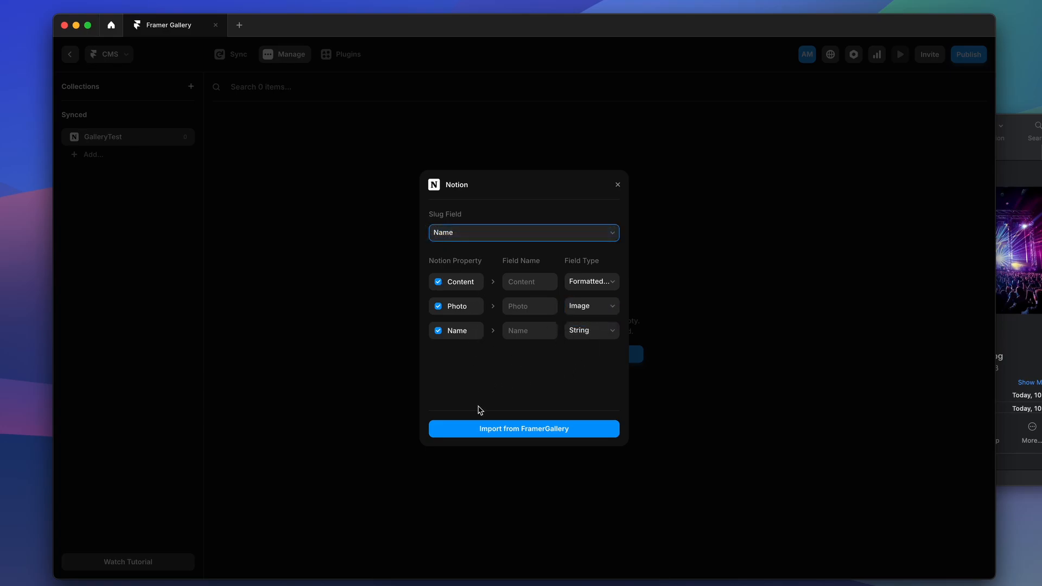
click(524, 429)
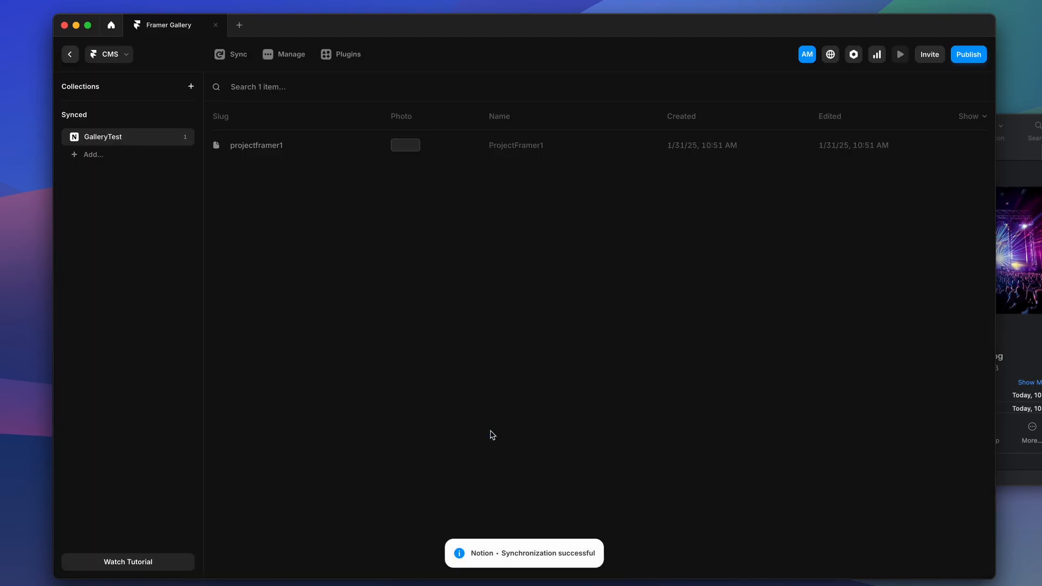
click(70, 54)
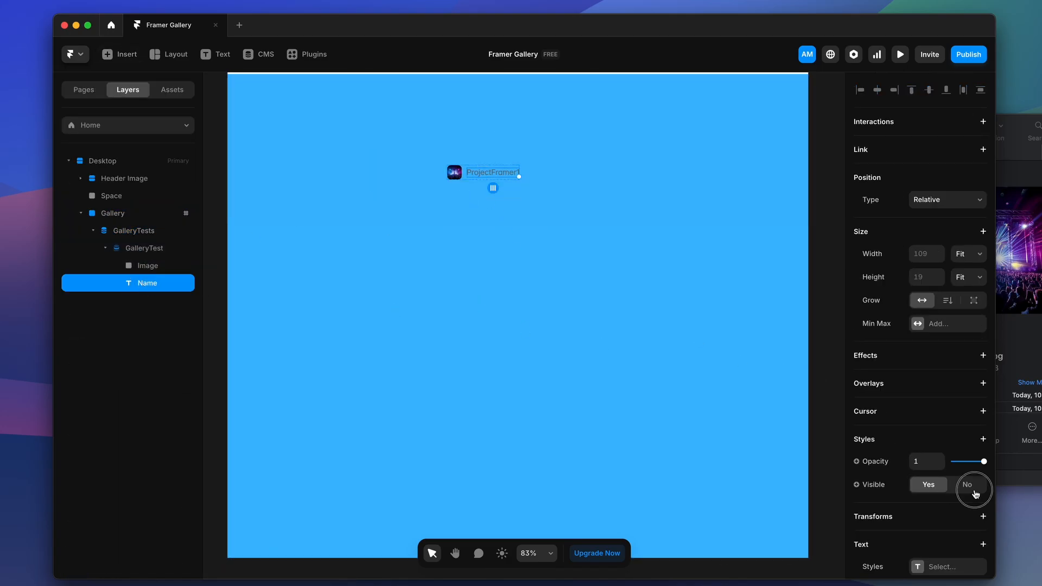
- Hide the Name layer, set GalleryTests position to Relative, and add Layout to Gallery
click(147, 266)
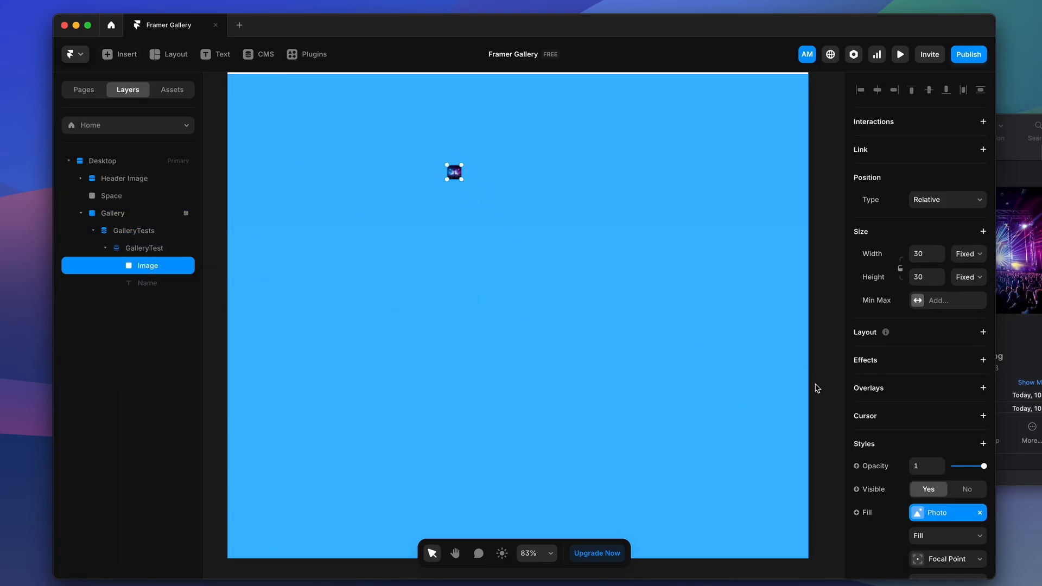
click(144, 248)
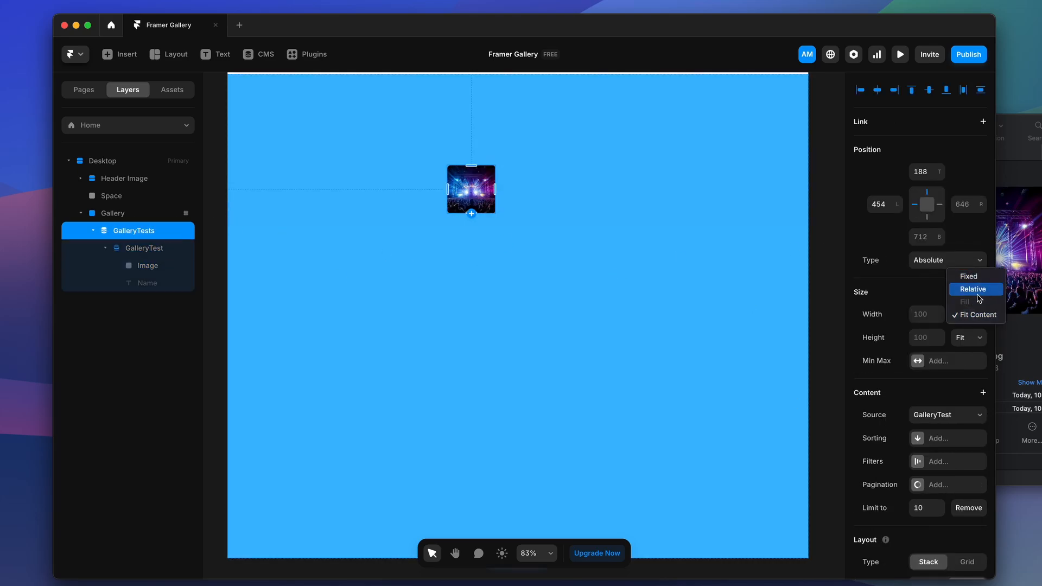
click(112, 213)
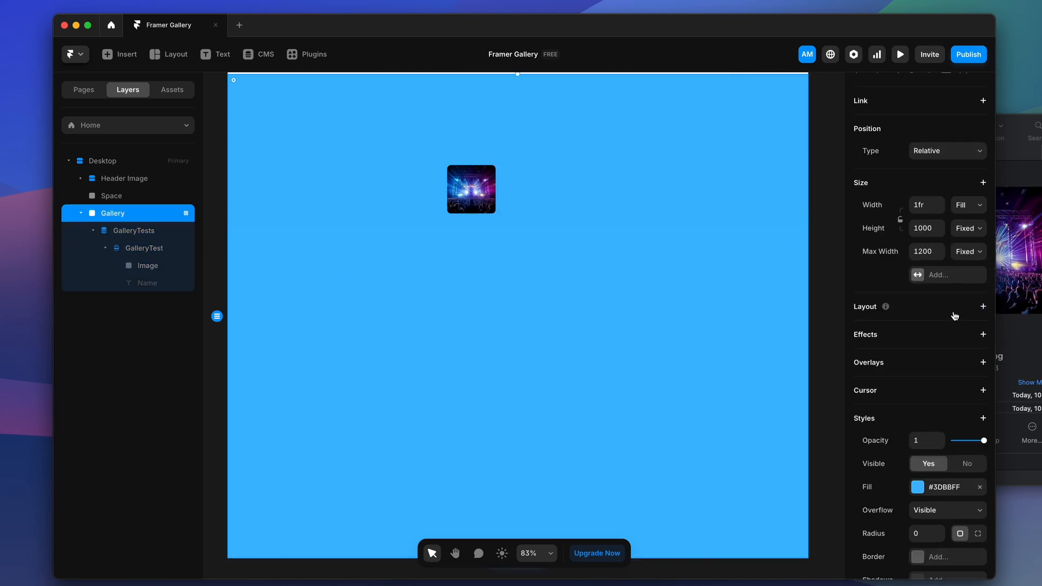
click(133, 231)
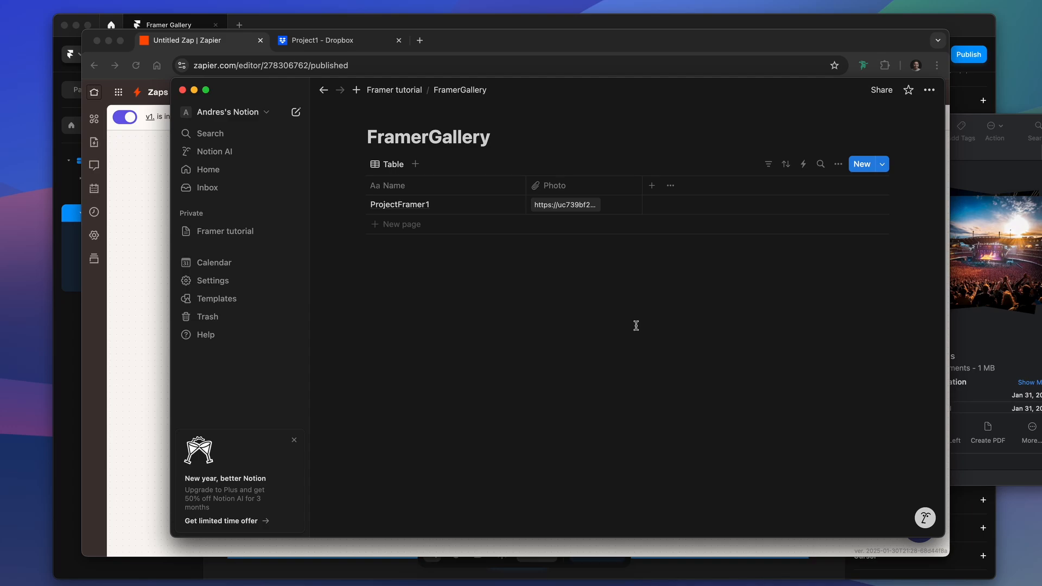
mouse_move(445, 259)
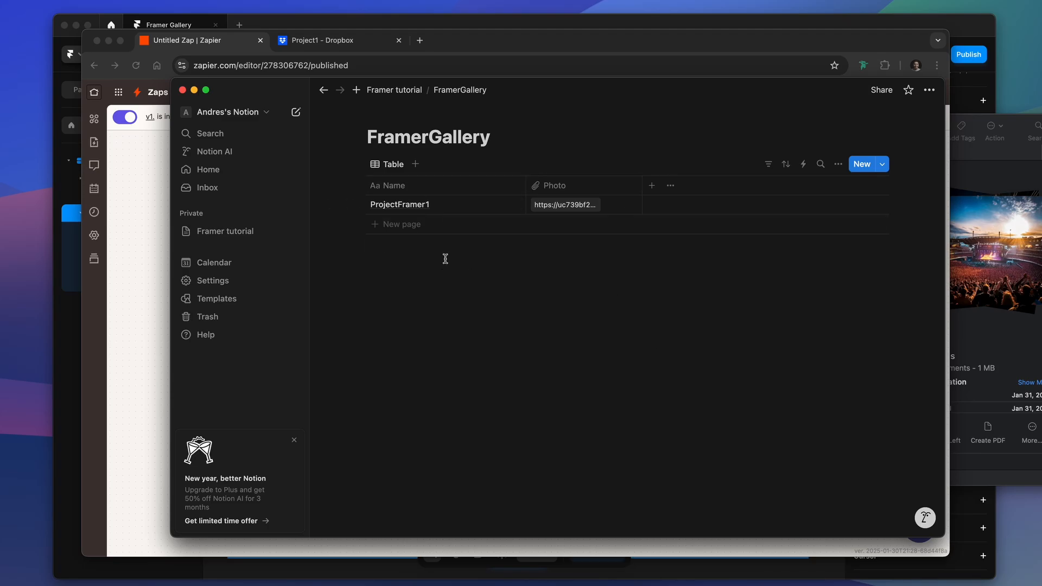
mouse_move(478, 279)
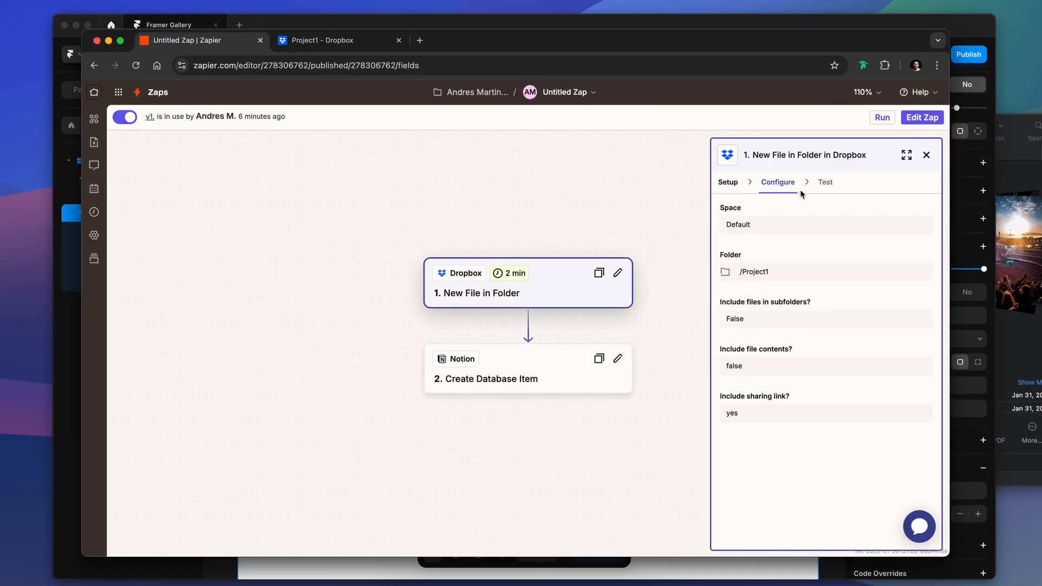
- After reviewing the Notion FramerGallery table, set the Framer gallery image size to 500
click(166, 25)
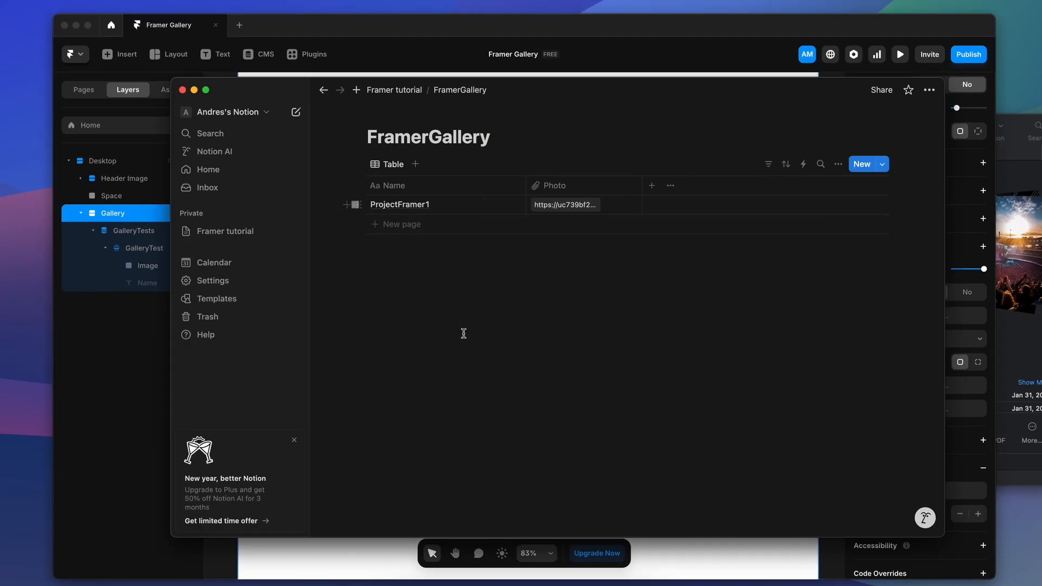
click(899, 53)
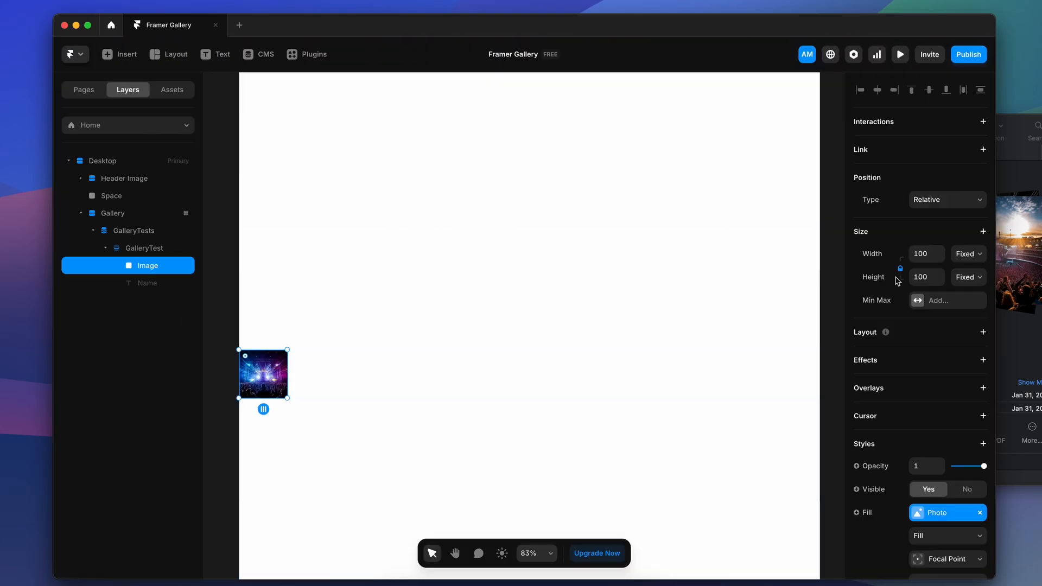
text(500)
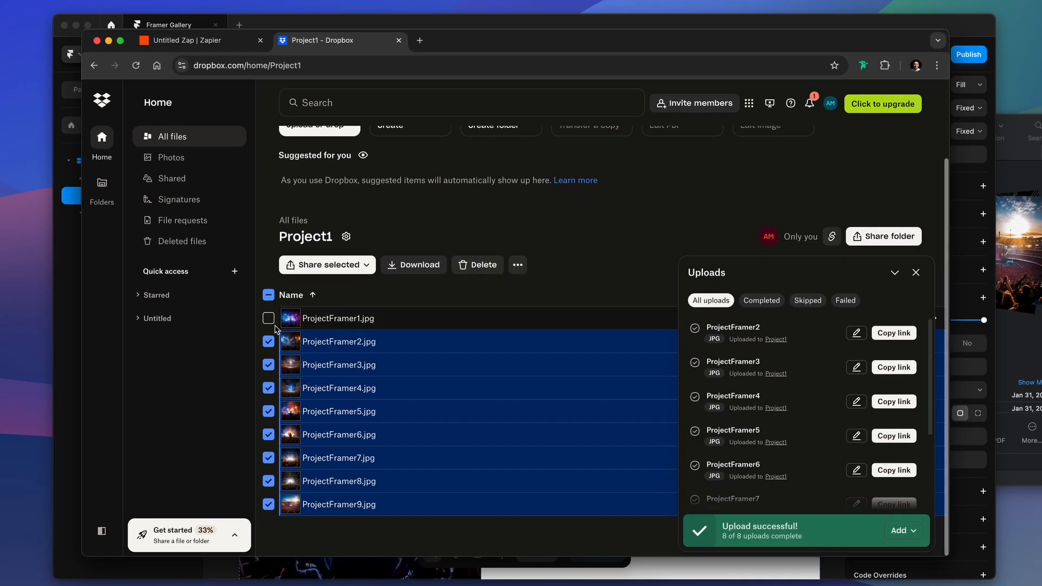
- Switch from Dropbox back to the Framer project window
click(184, 40)
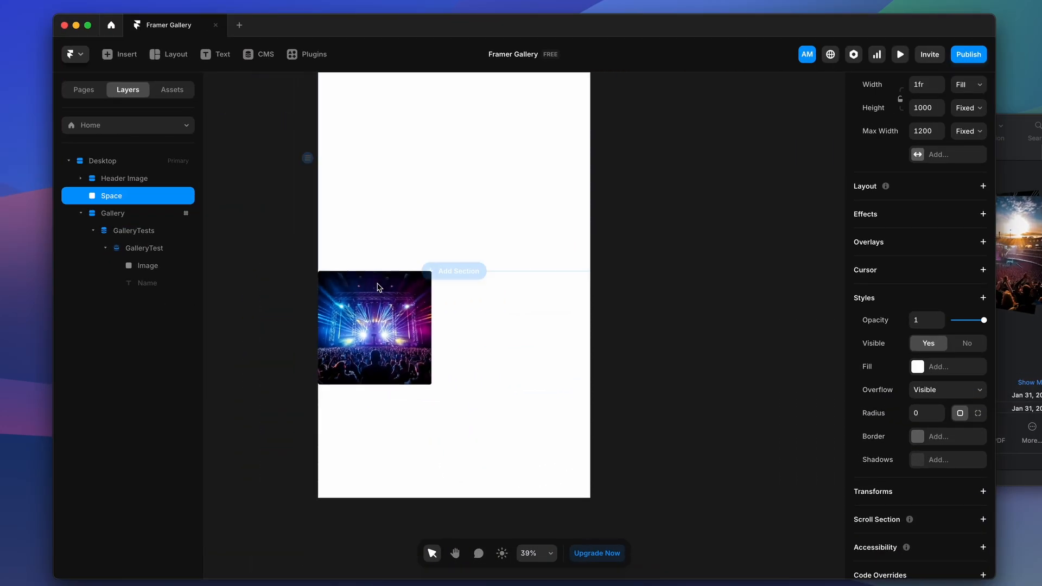
- Set Gallery height to Fit, sync the GalleryTest CMS collection, and preview the site
click(112, 213)
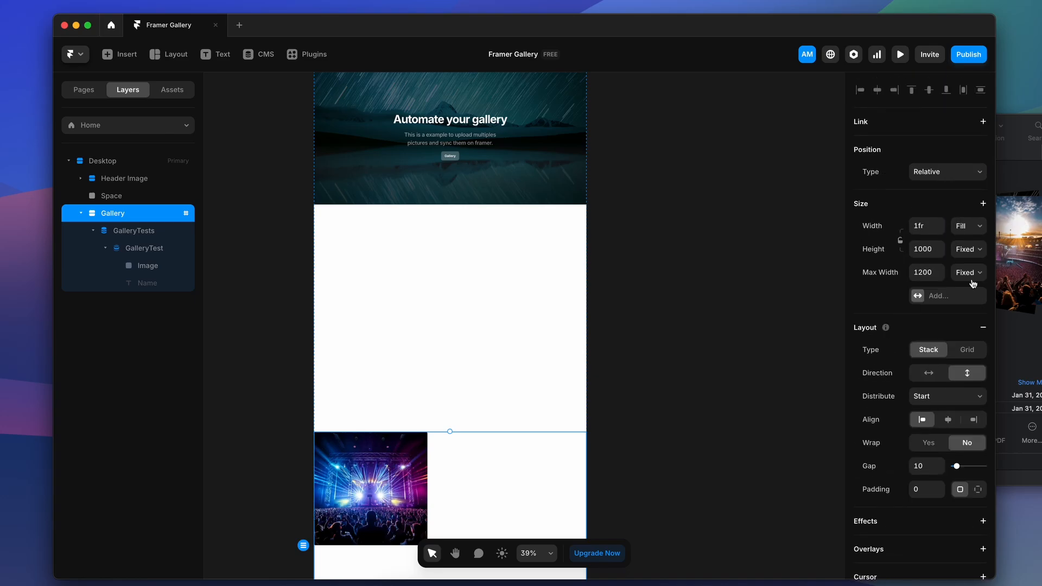
click(968, 249)
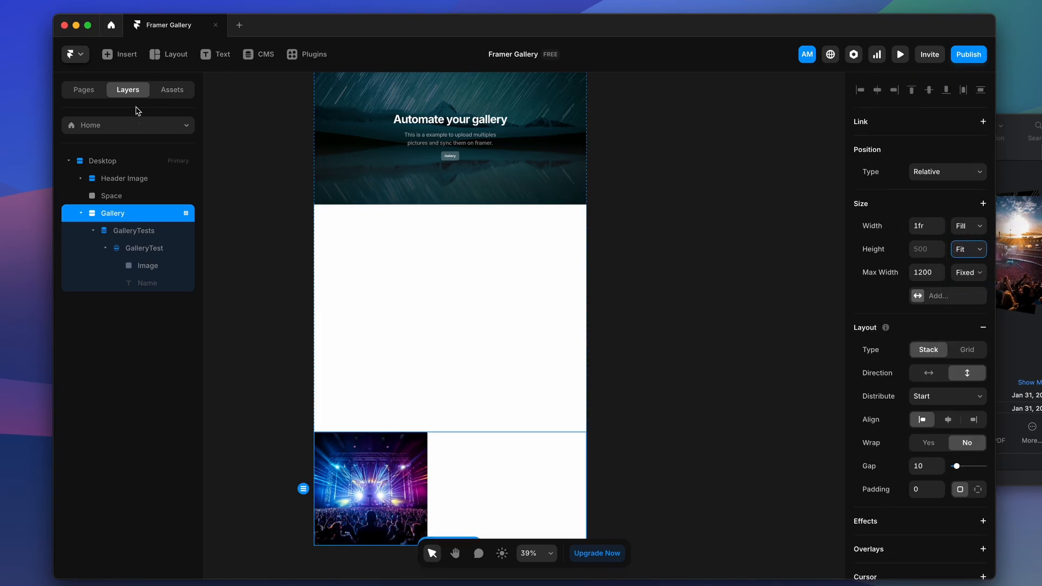
click(265, 54)
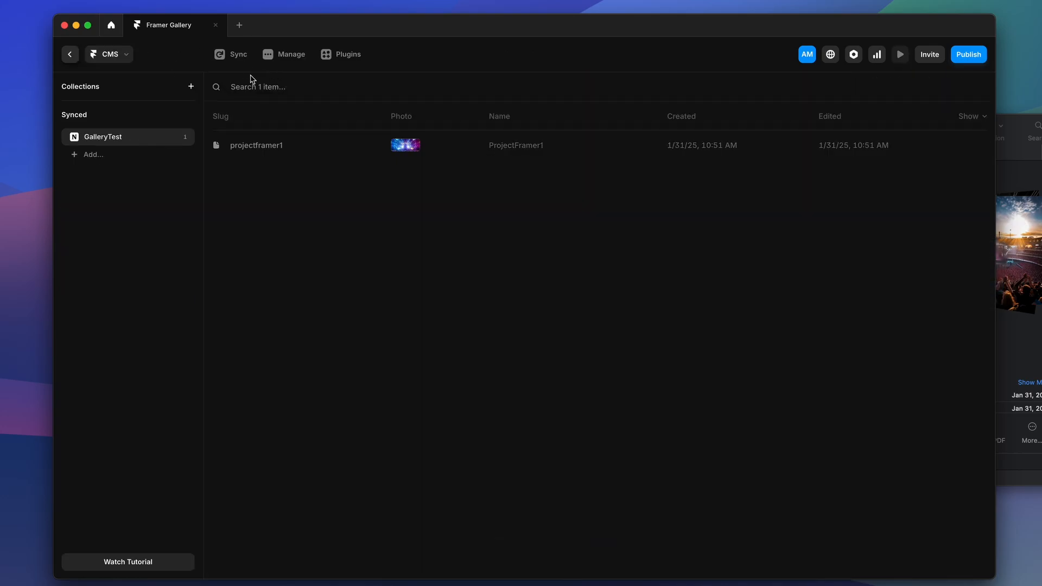
click(230, 53)
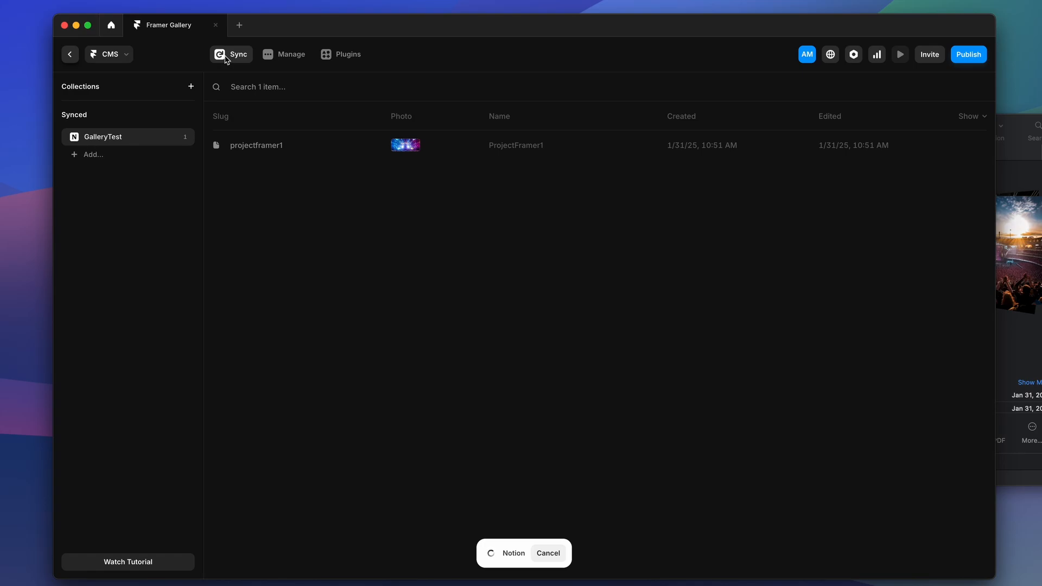
click(230, 54)
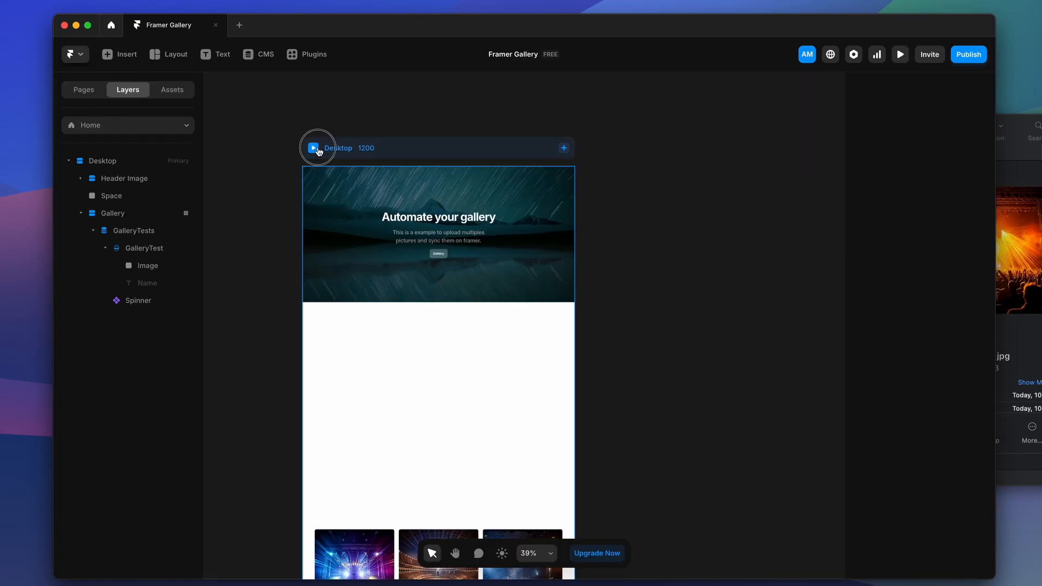
click(313, 147)
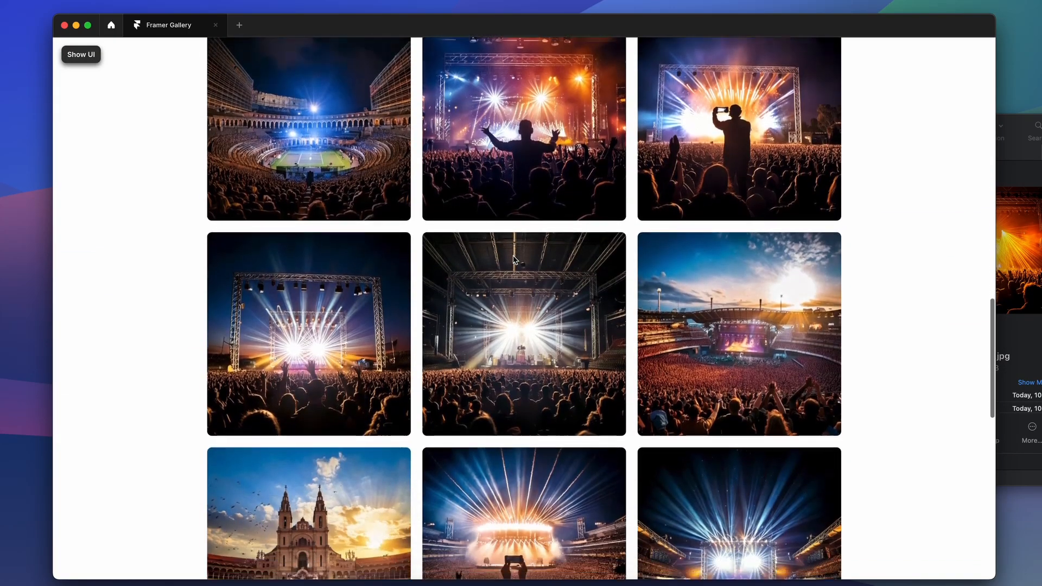